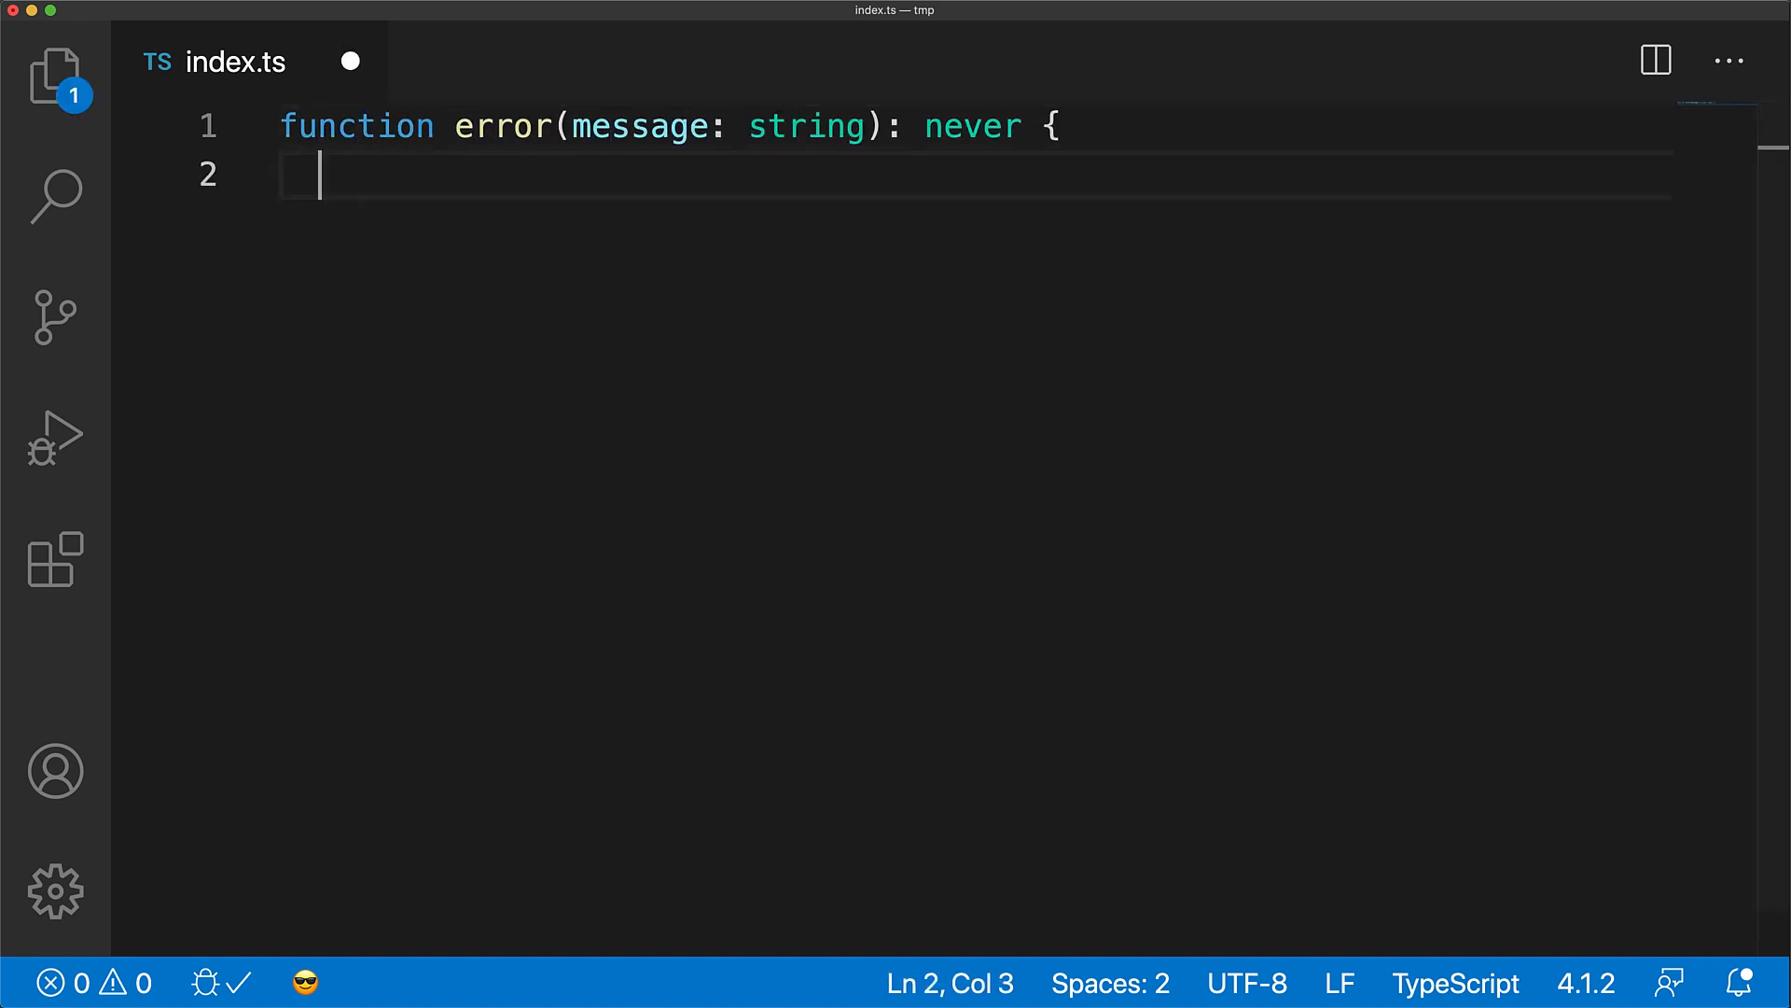
Make error throw new Error(message) and declare const allowed: never = error(...).
type("throw new Error(message);")
type("const notAllowed: never = 'some string';")
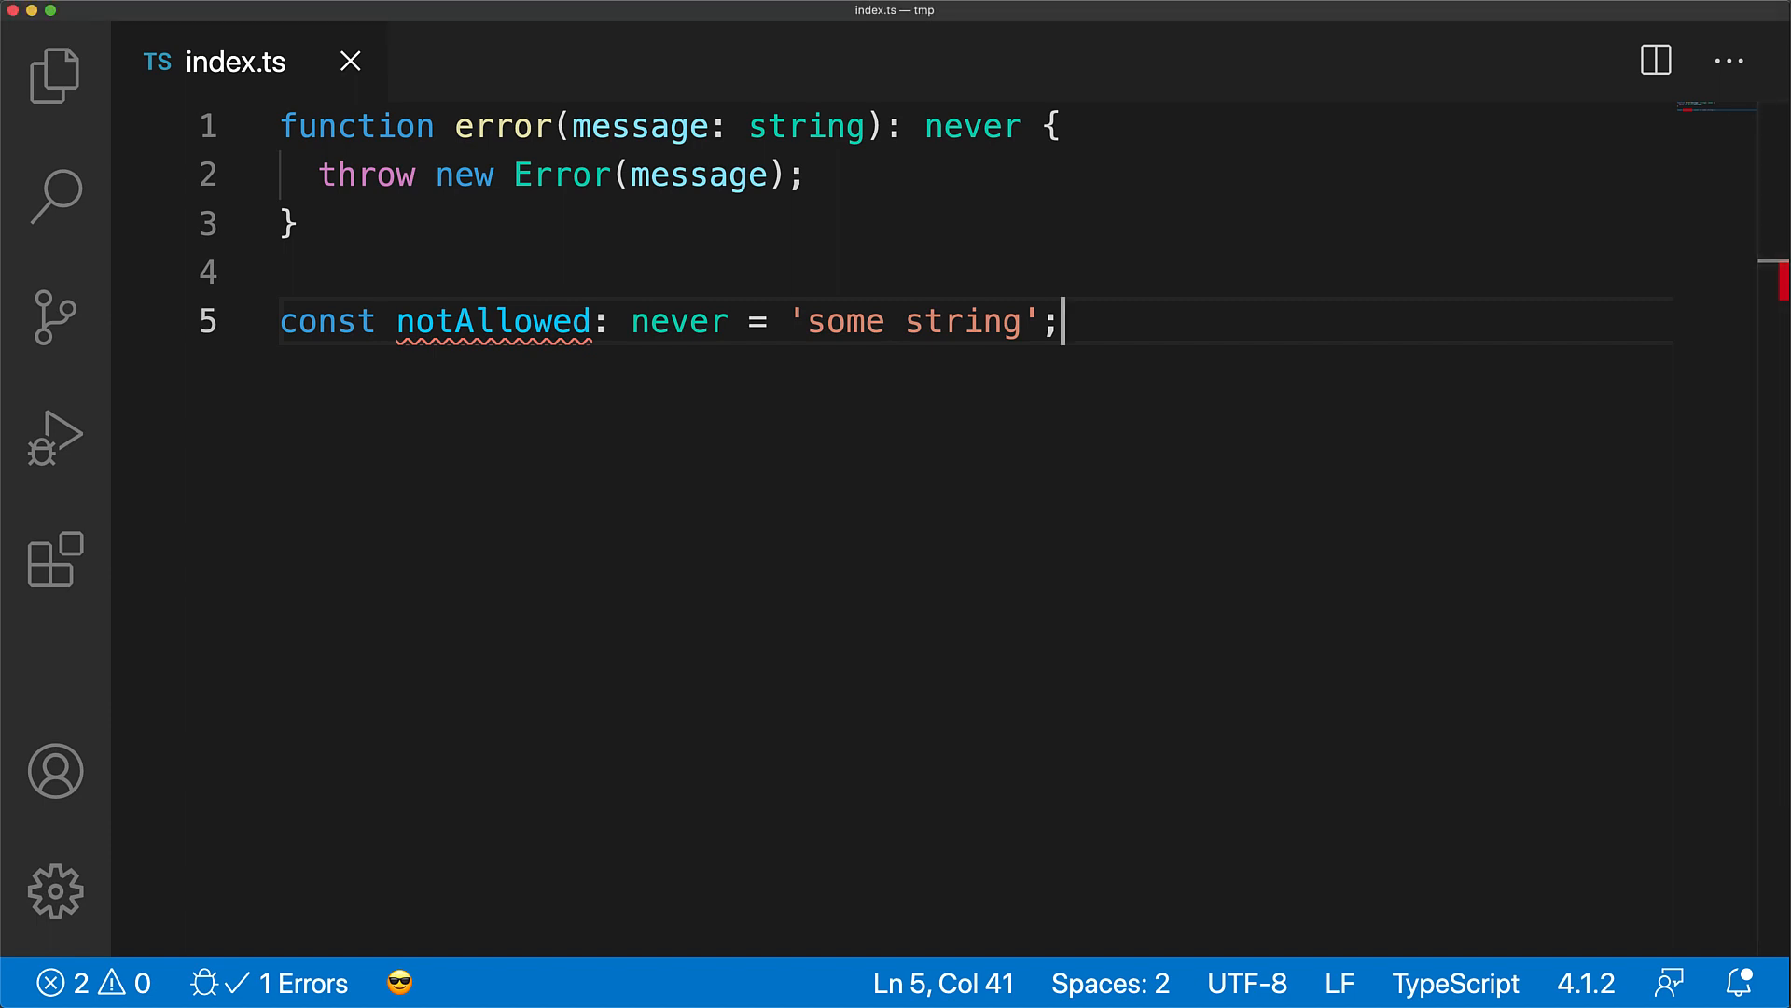
type("const allowed: never = error('this is okay');")
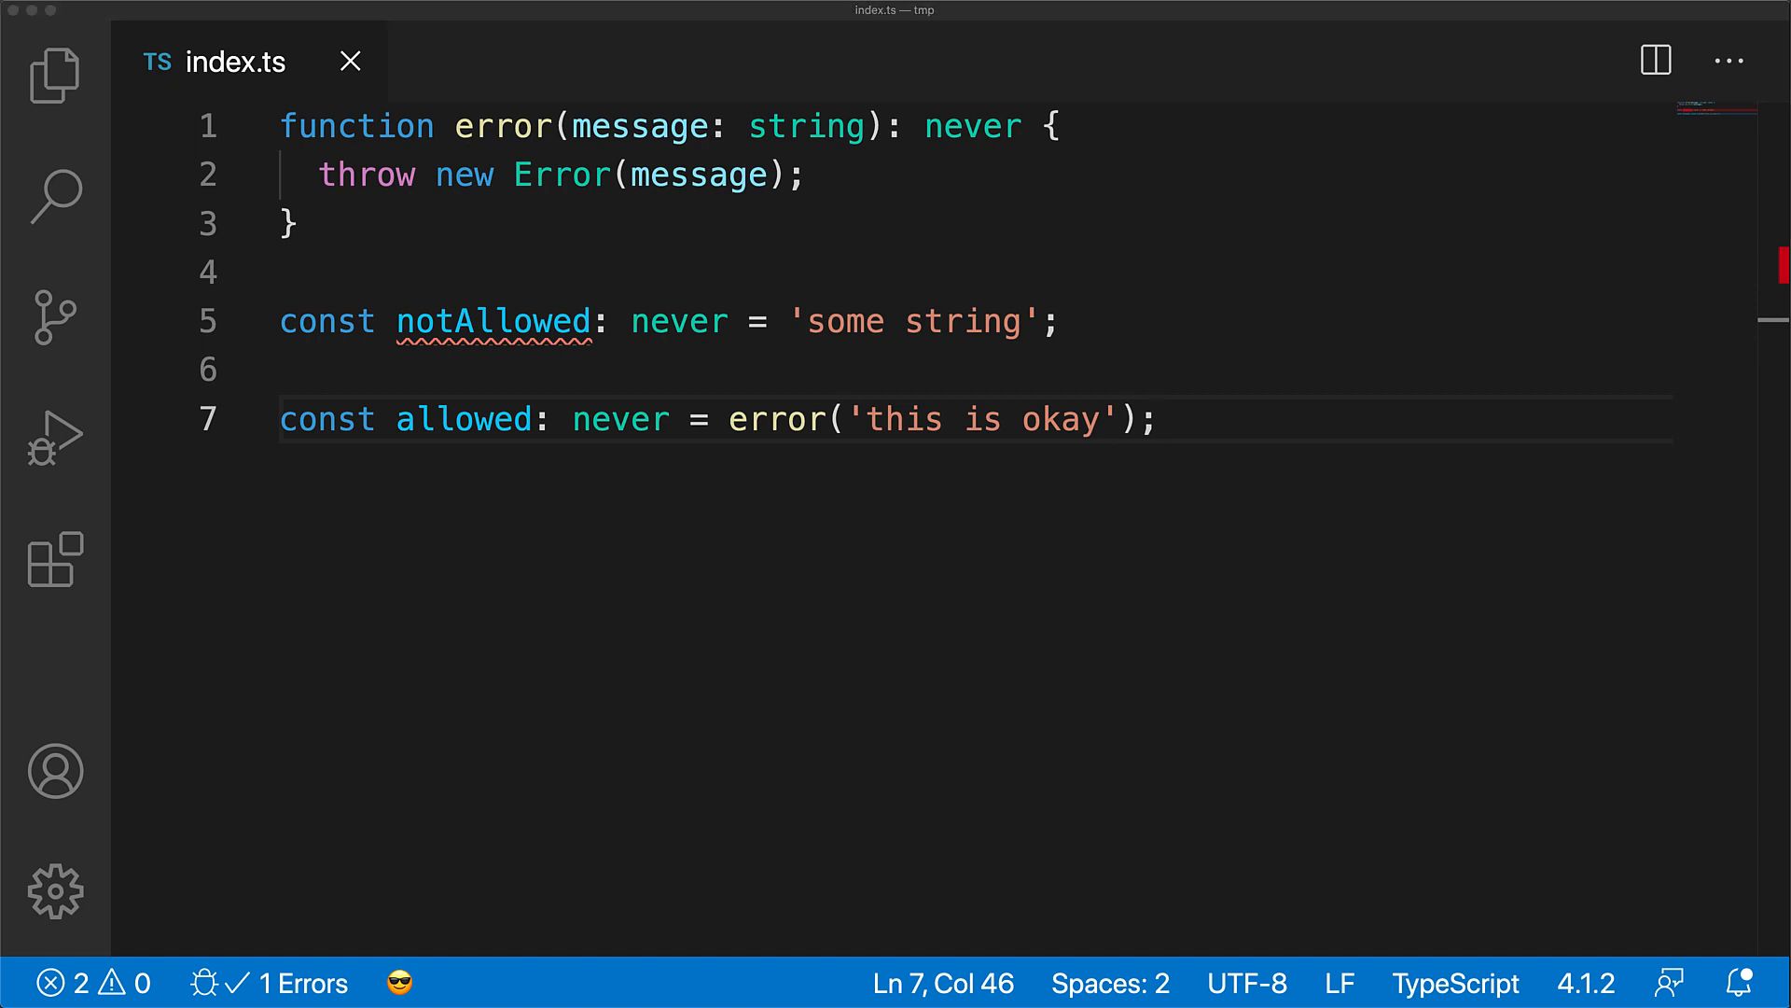
Add const example: string = error('I will not return') and type Verbose = string | never.
key("enter")
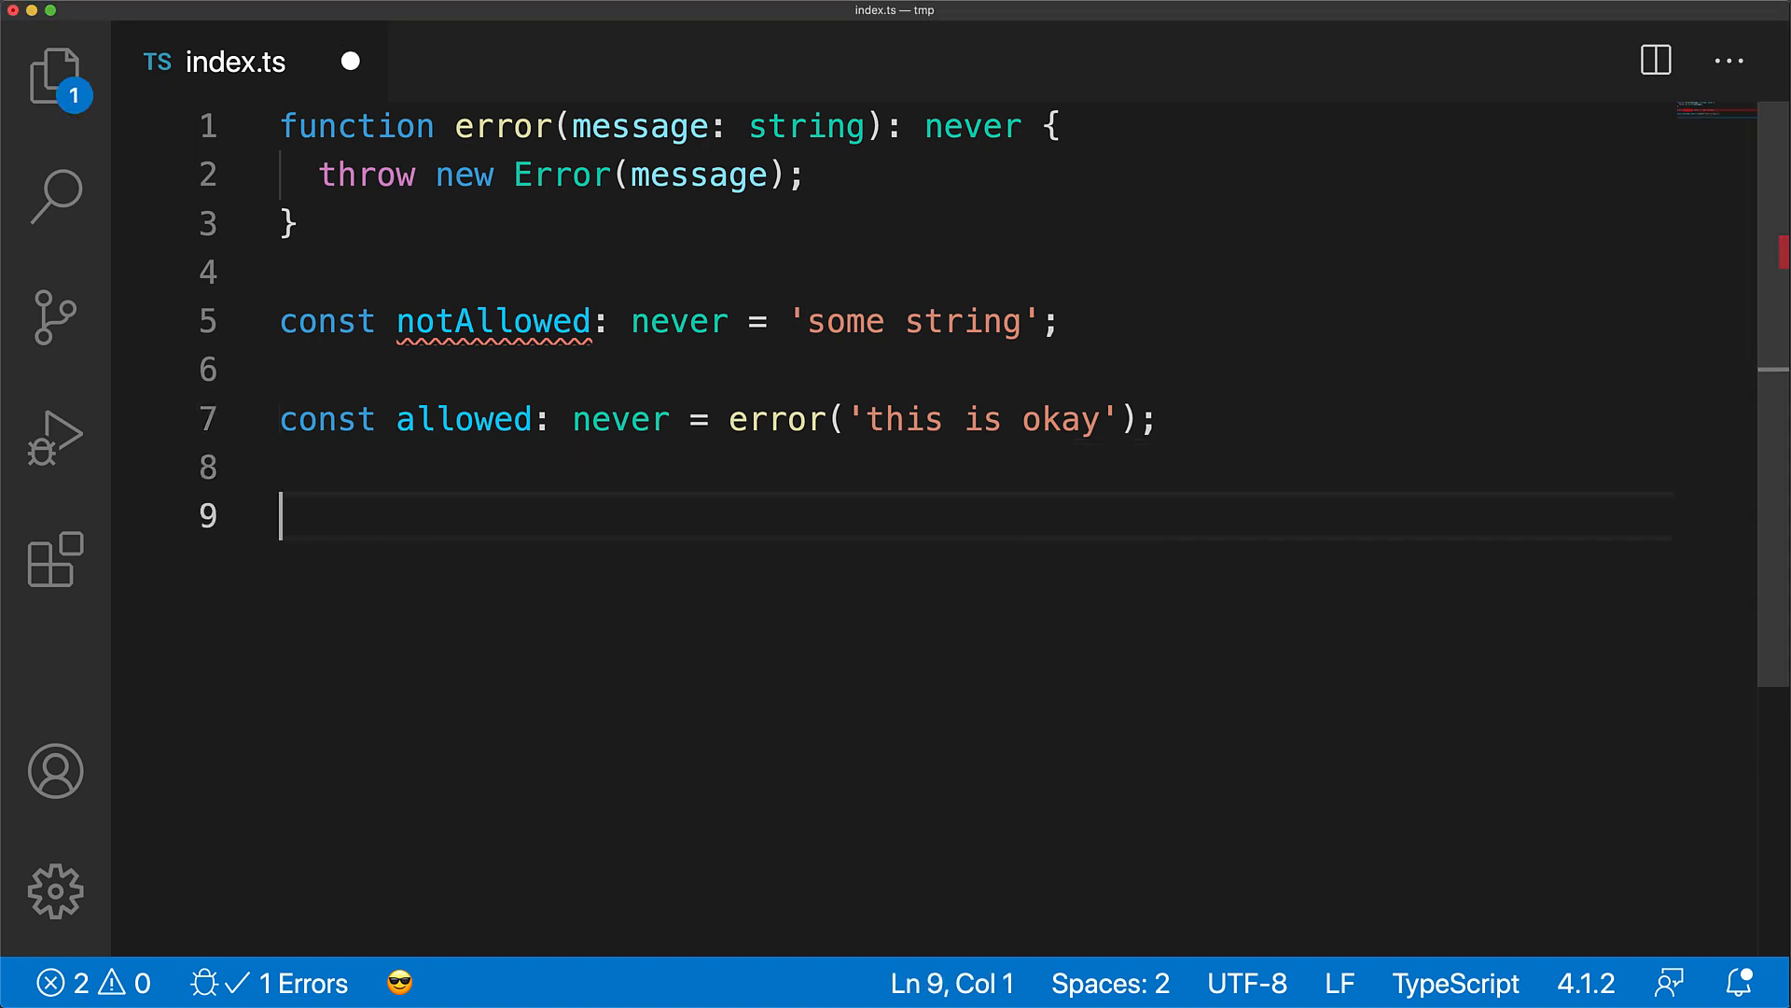
type("const example: string = error('I will not return');")
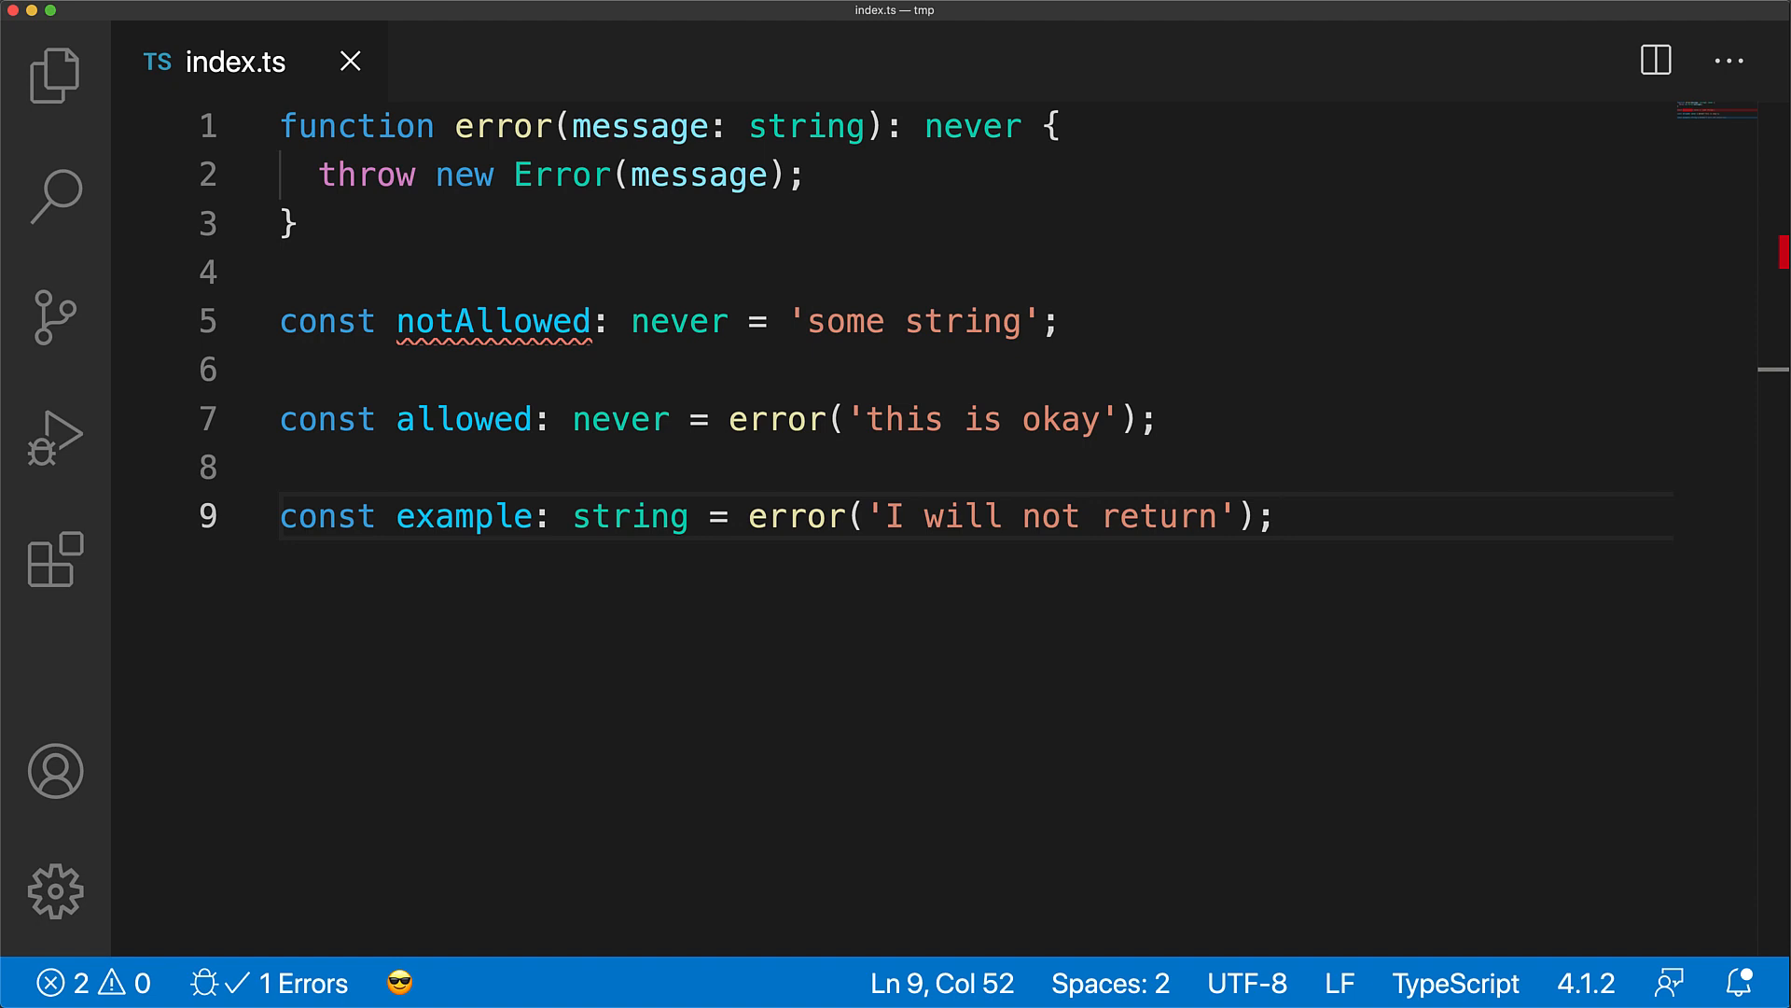
type("type Verbose = string | never;")
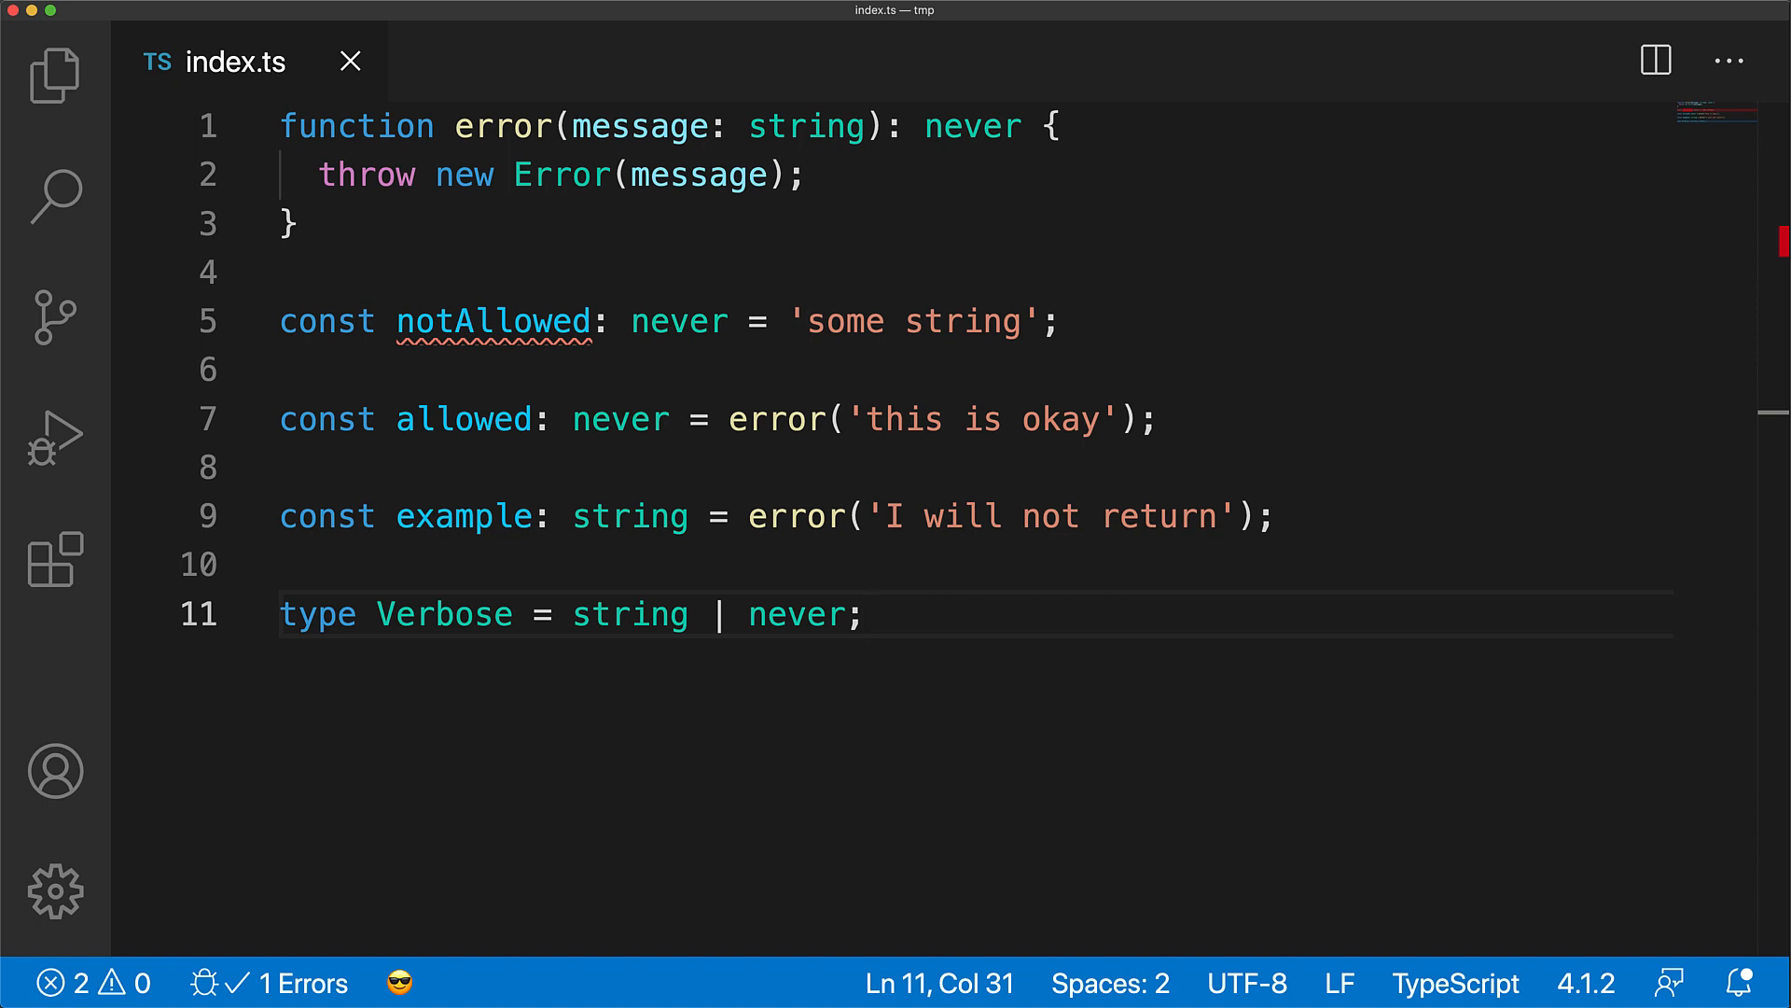
Add type Concise = string; then select the whole file's code.
type("type Con")
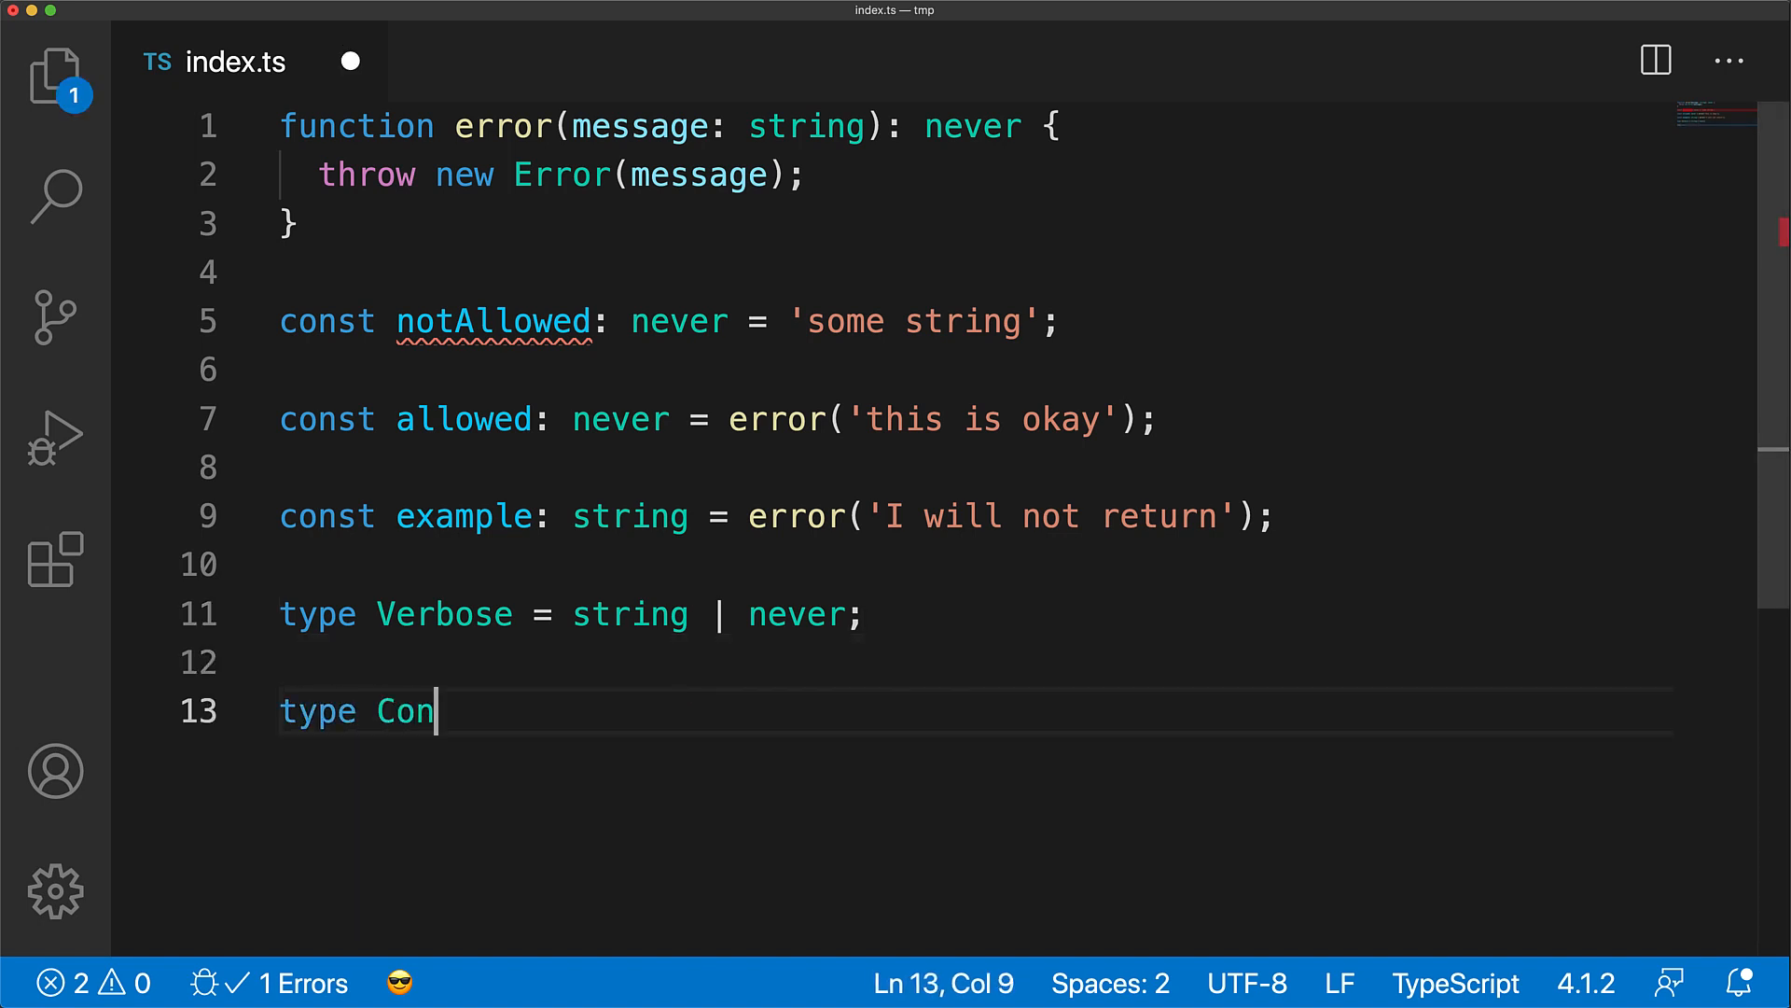
type("cise = string;")
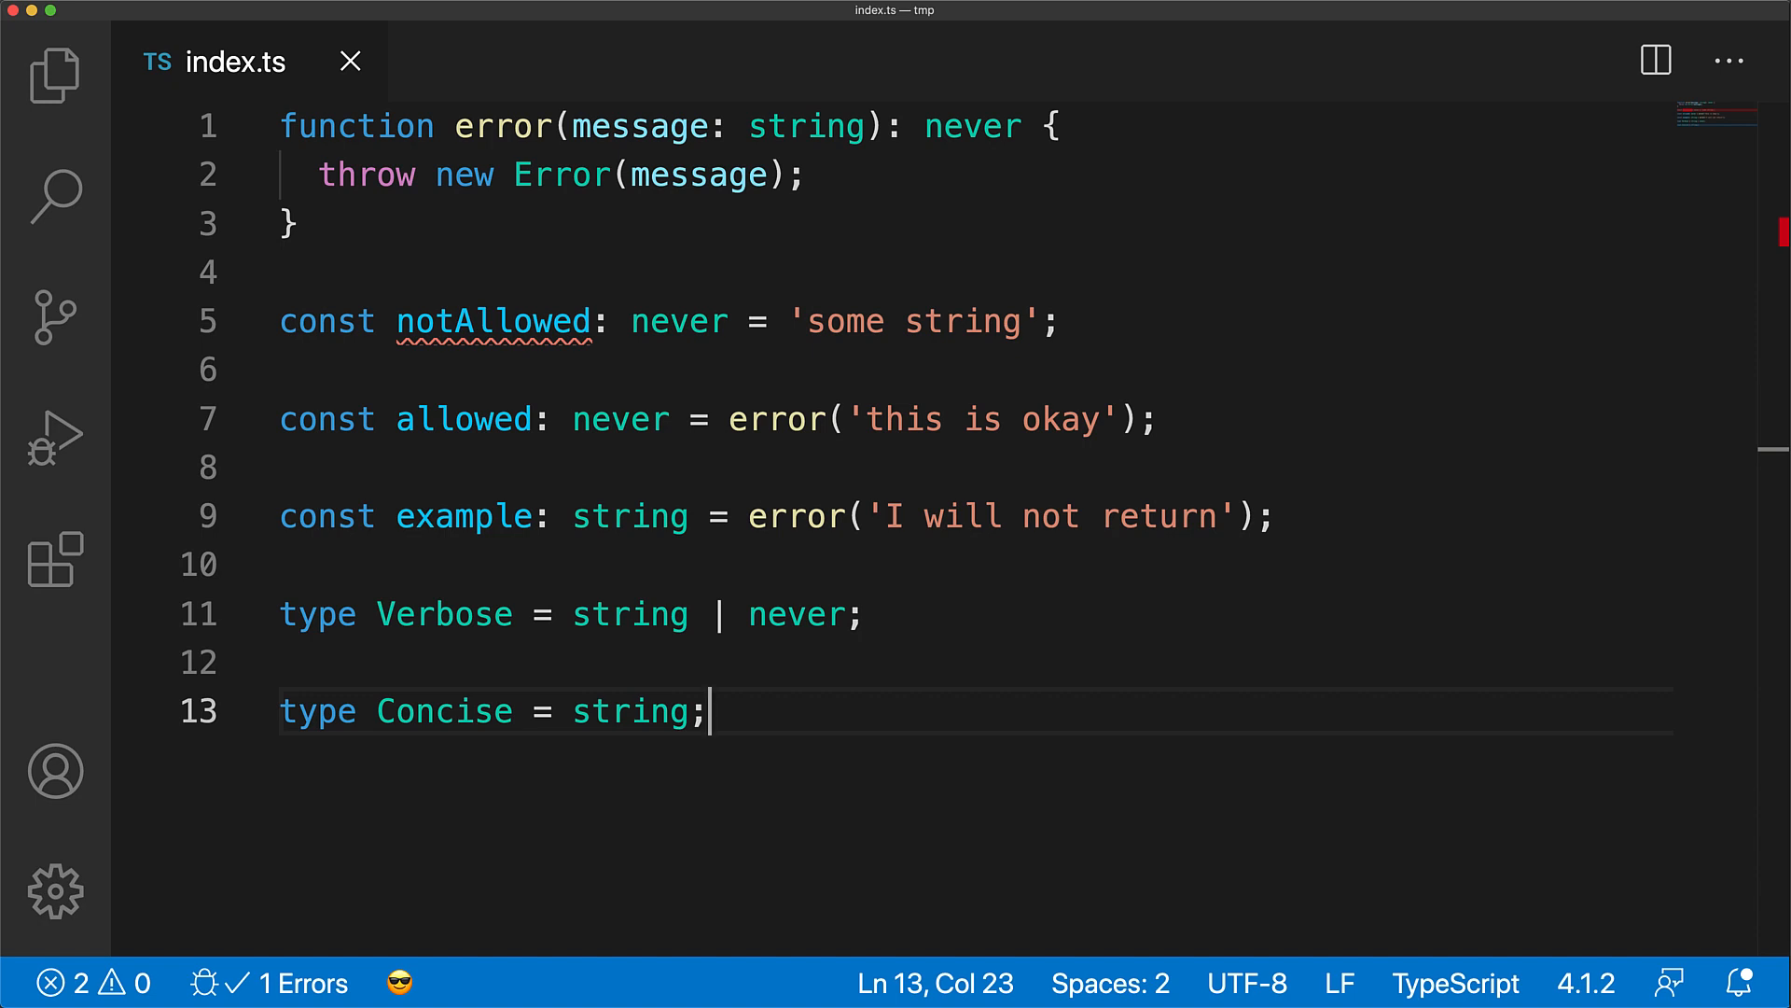
mouse_move(444, 614)
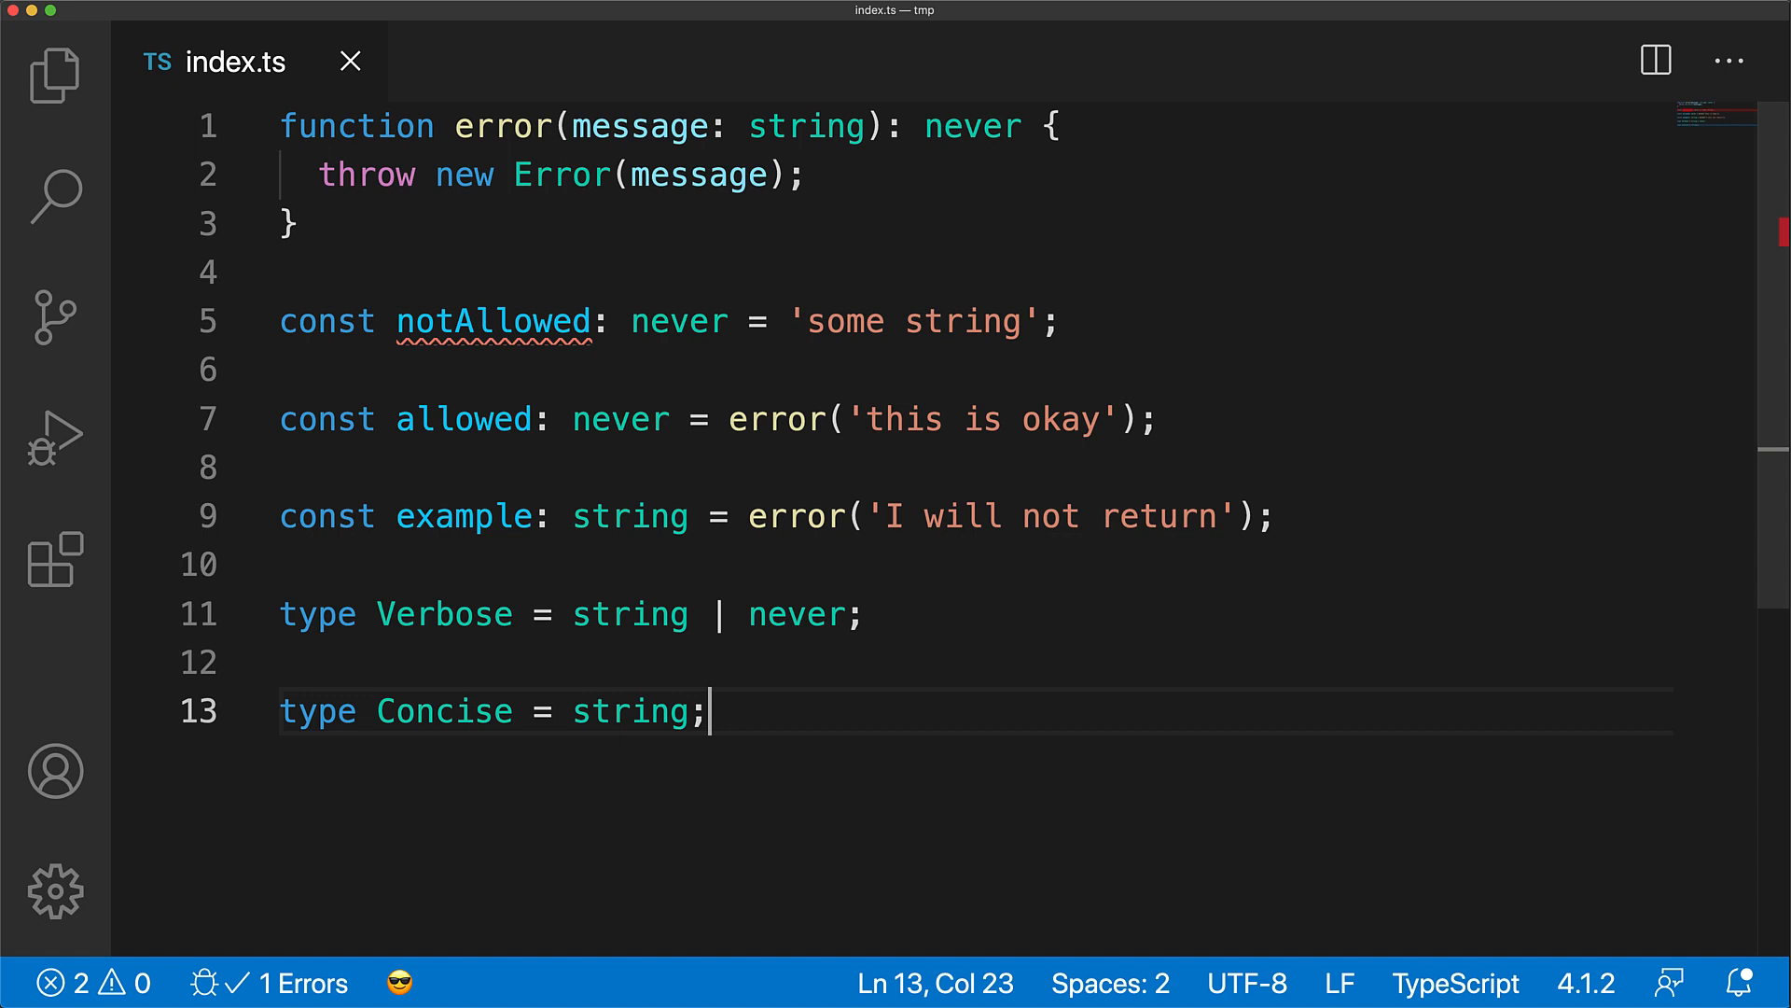
key("cmd+a")
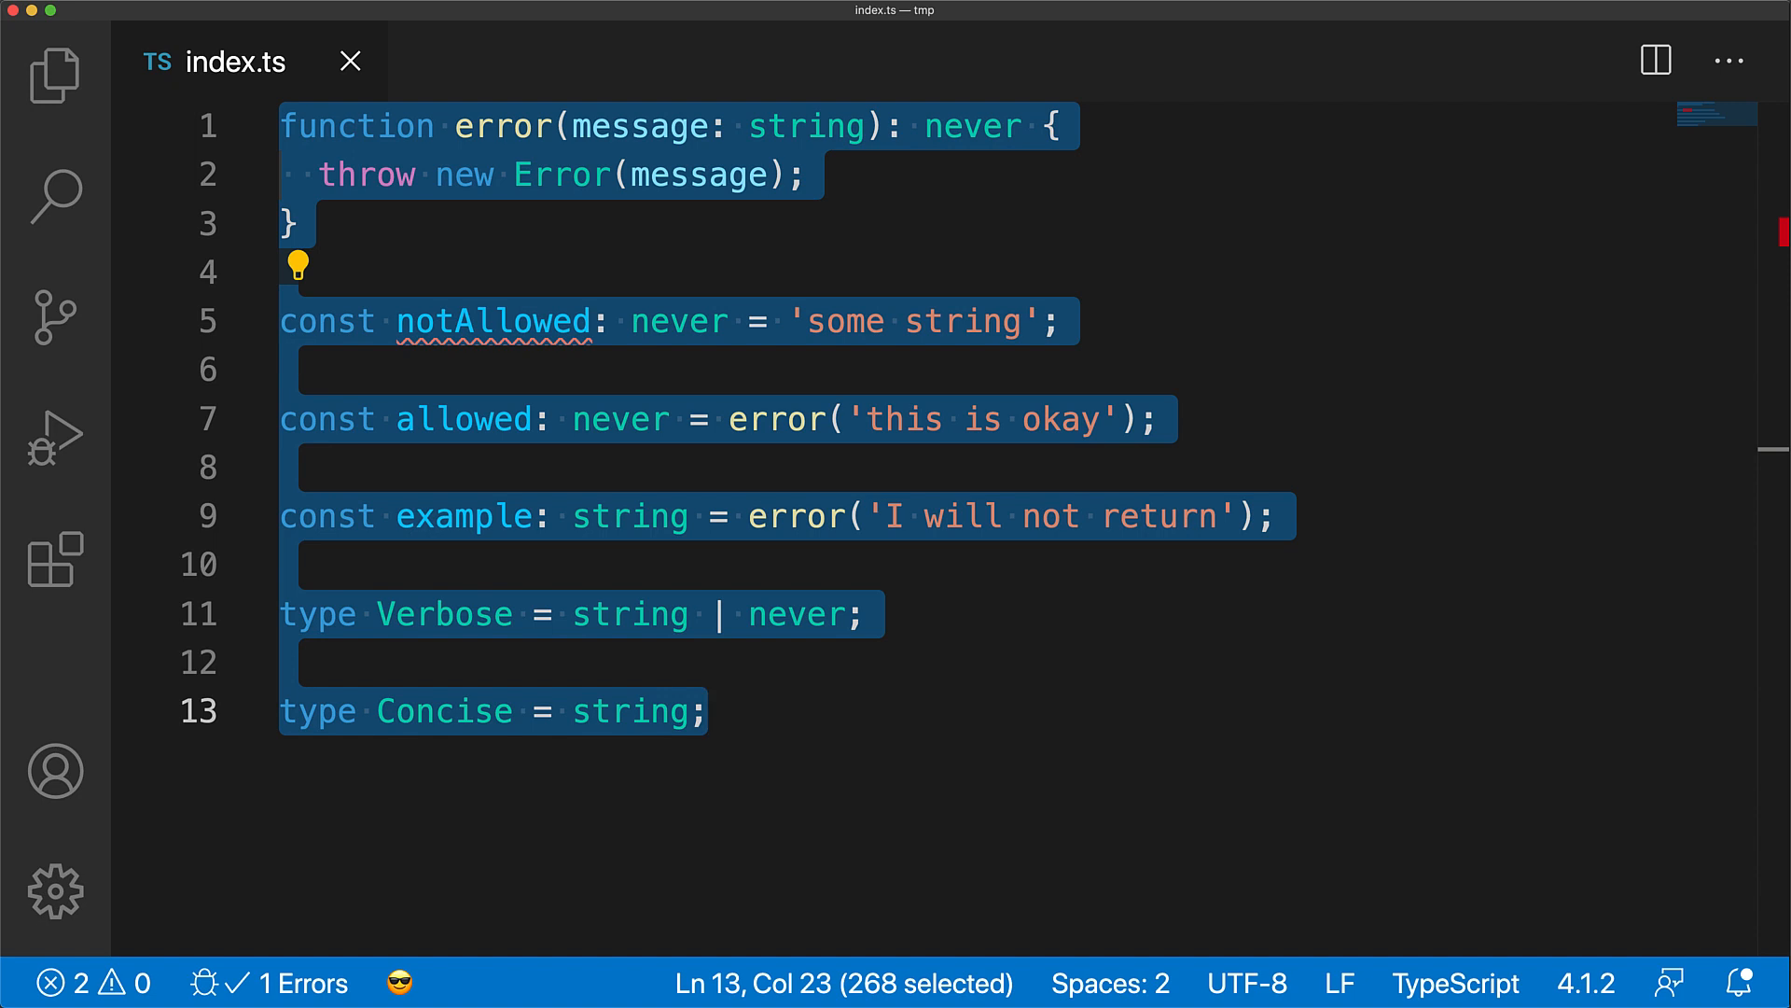
Clear the file, write the documented export type NoEmpty<T>, and begin type Example = NoEmpty.
key("Delete")
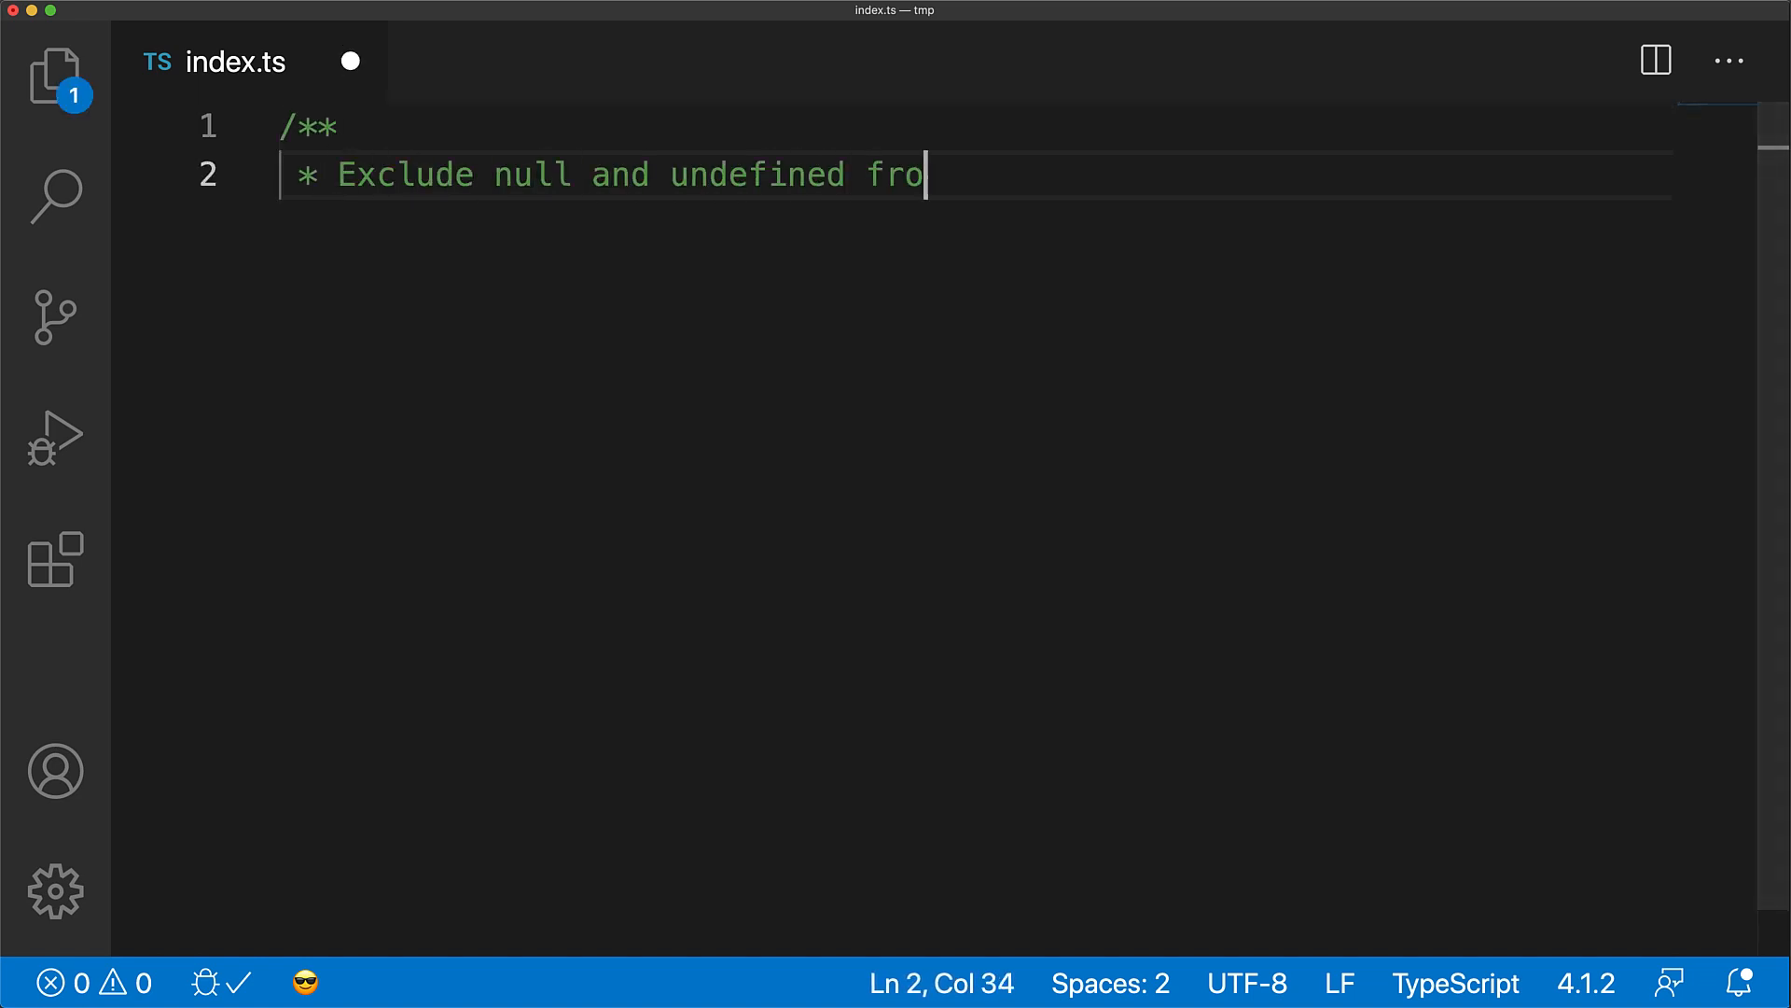
type("m T")
type("export type NoEmpty<T> = T extends null | undefined ? never : T;")
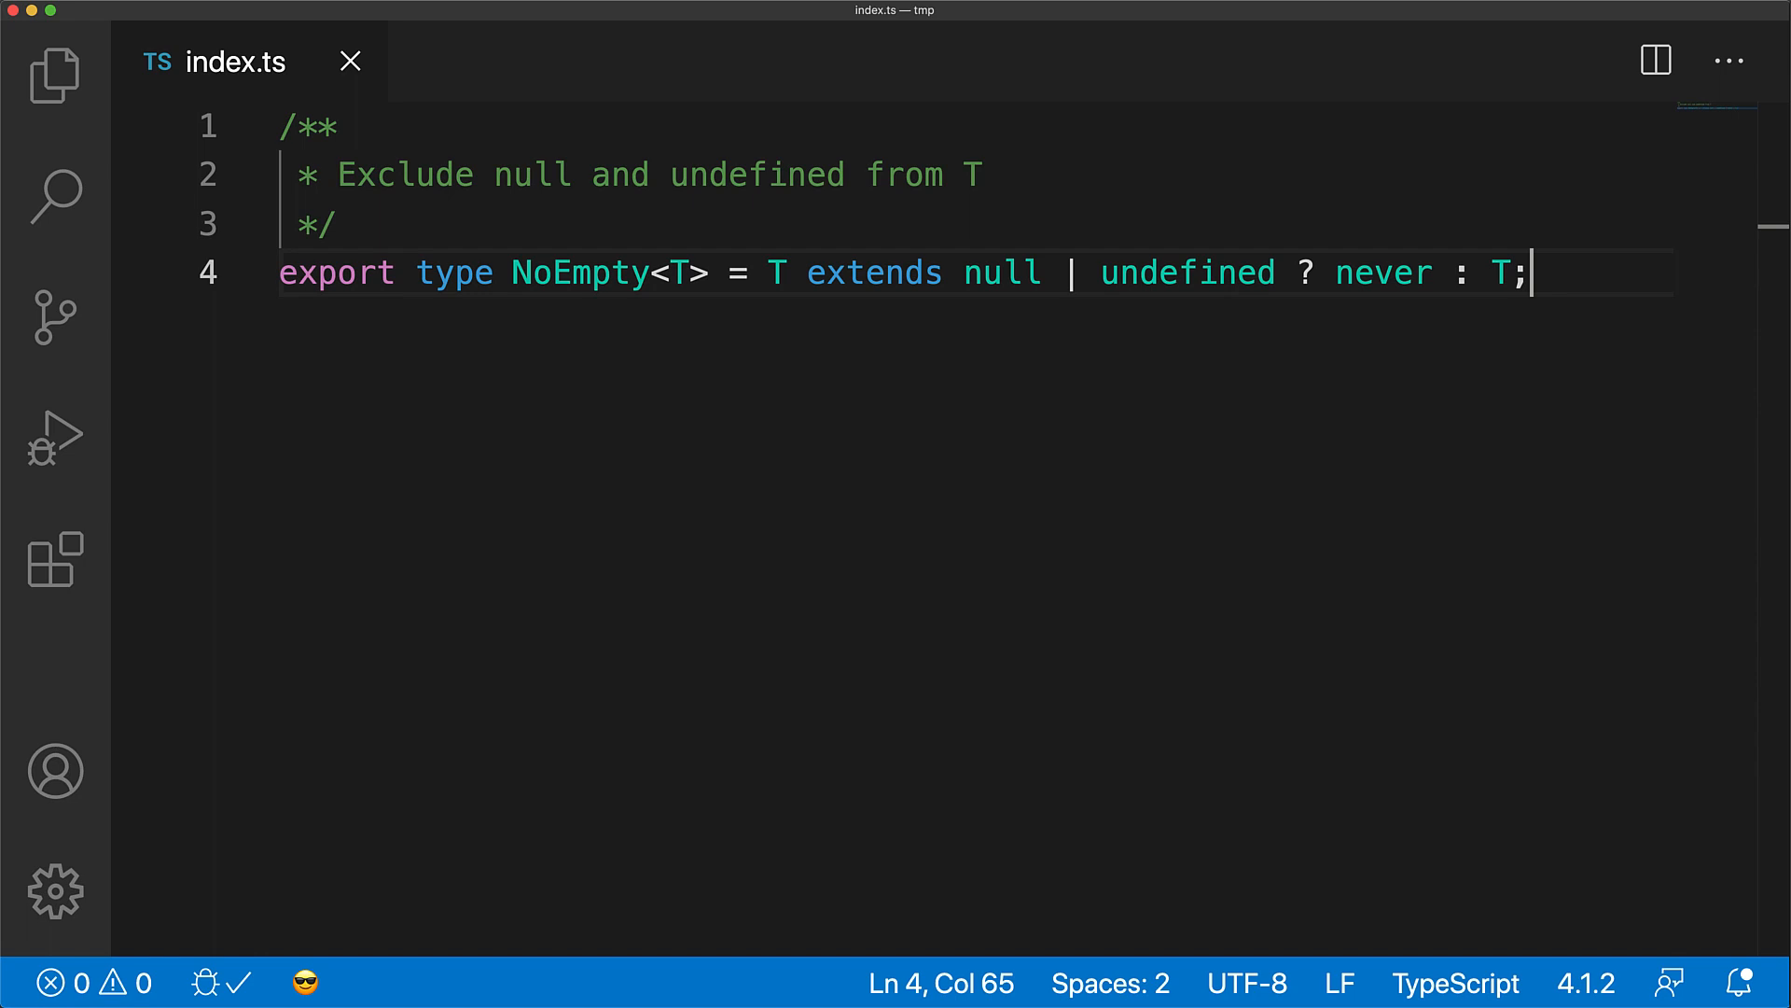
type("type Example = NoEmpt")
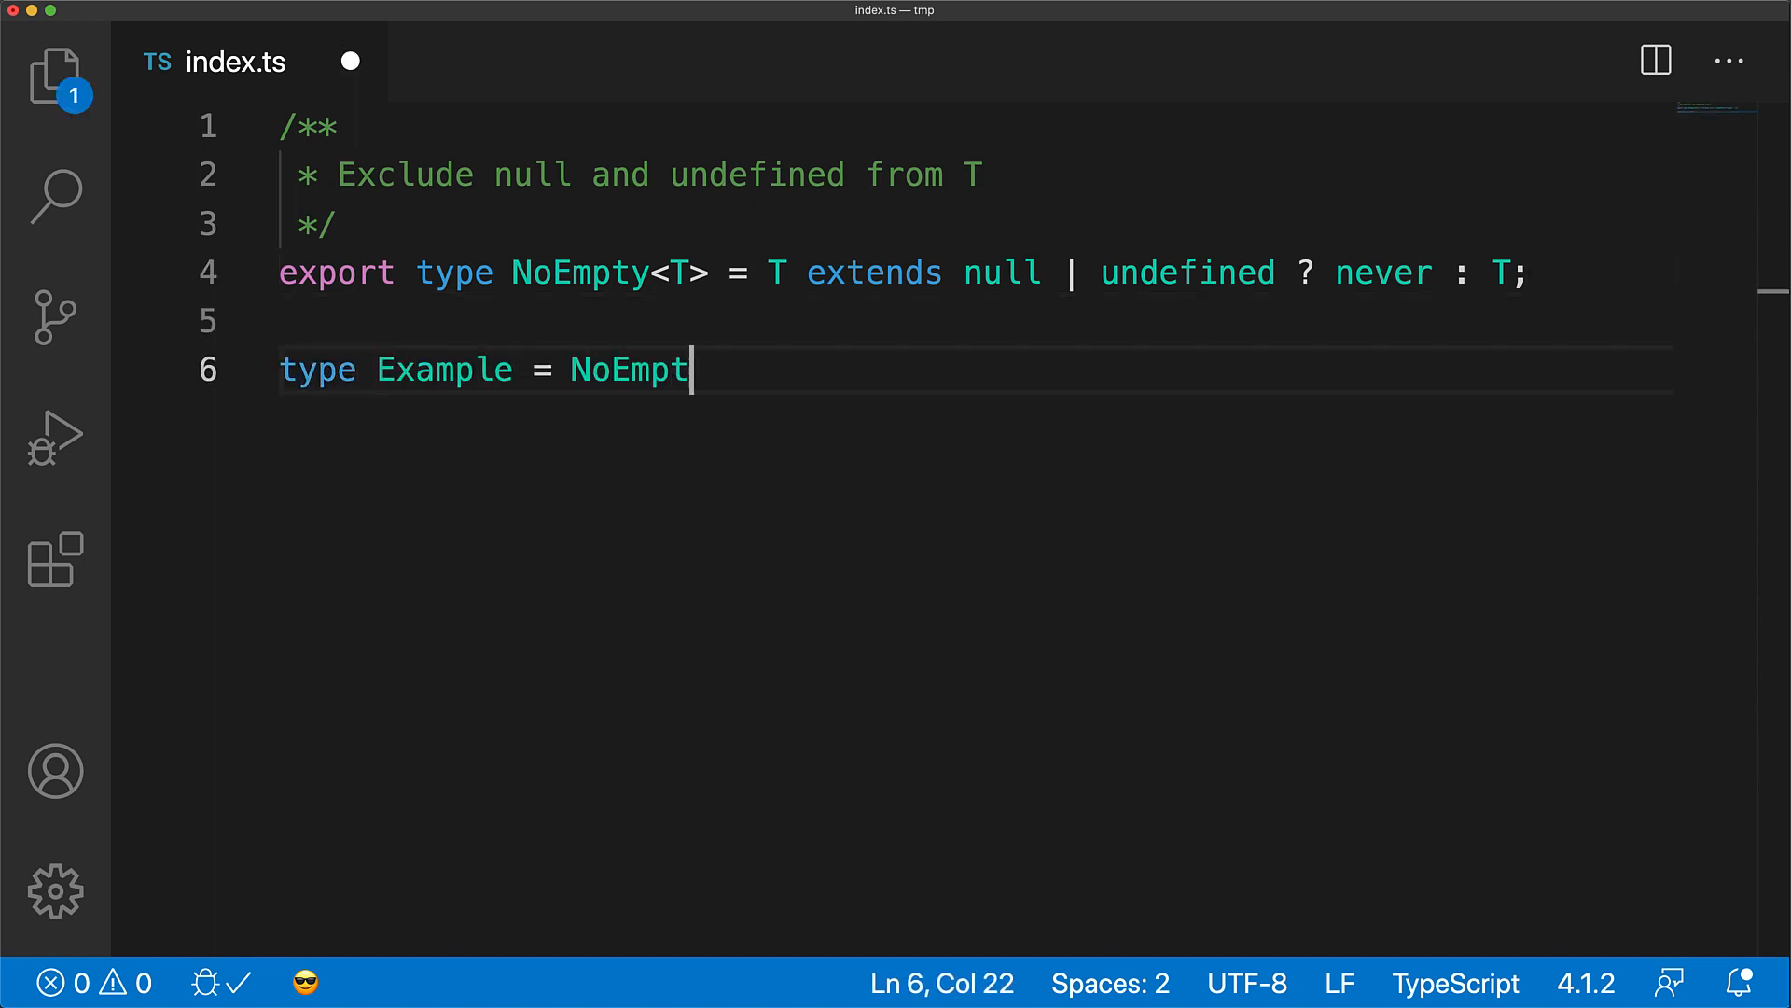
Finish Example as NoEmpty<string | null> and add Expanded0 = NoEmpty<string> | NoEmpty<null>.
type("y<string | null>;")
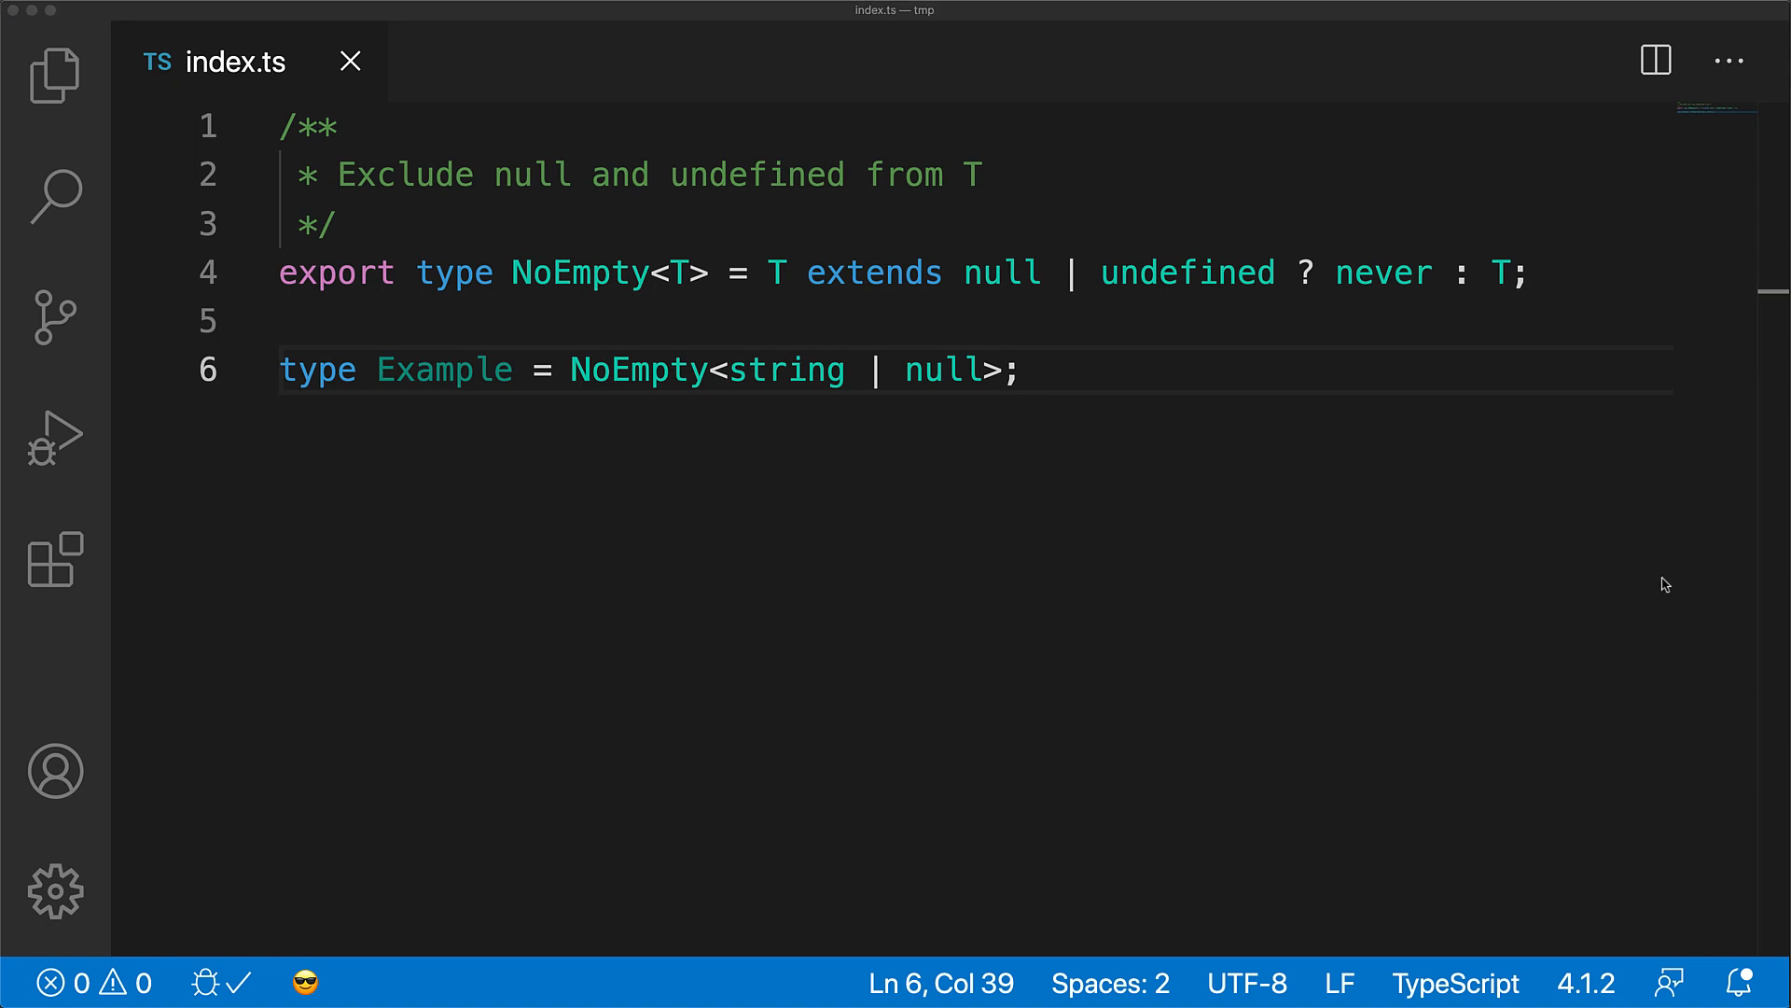
type("type Expanded0 = N")
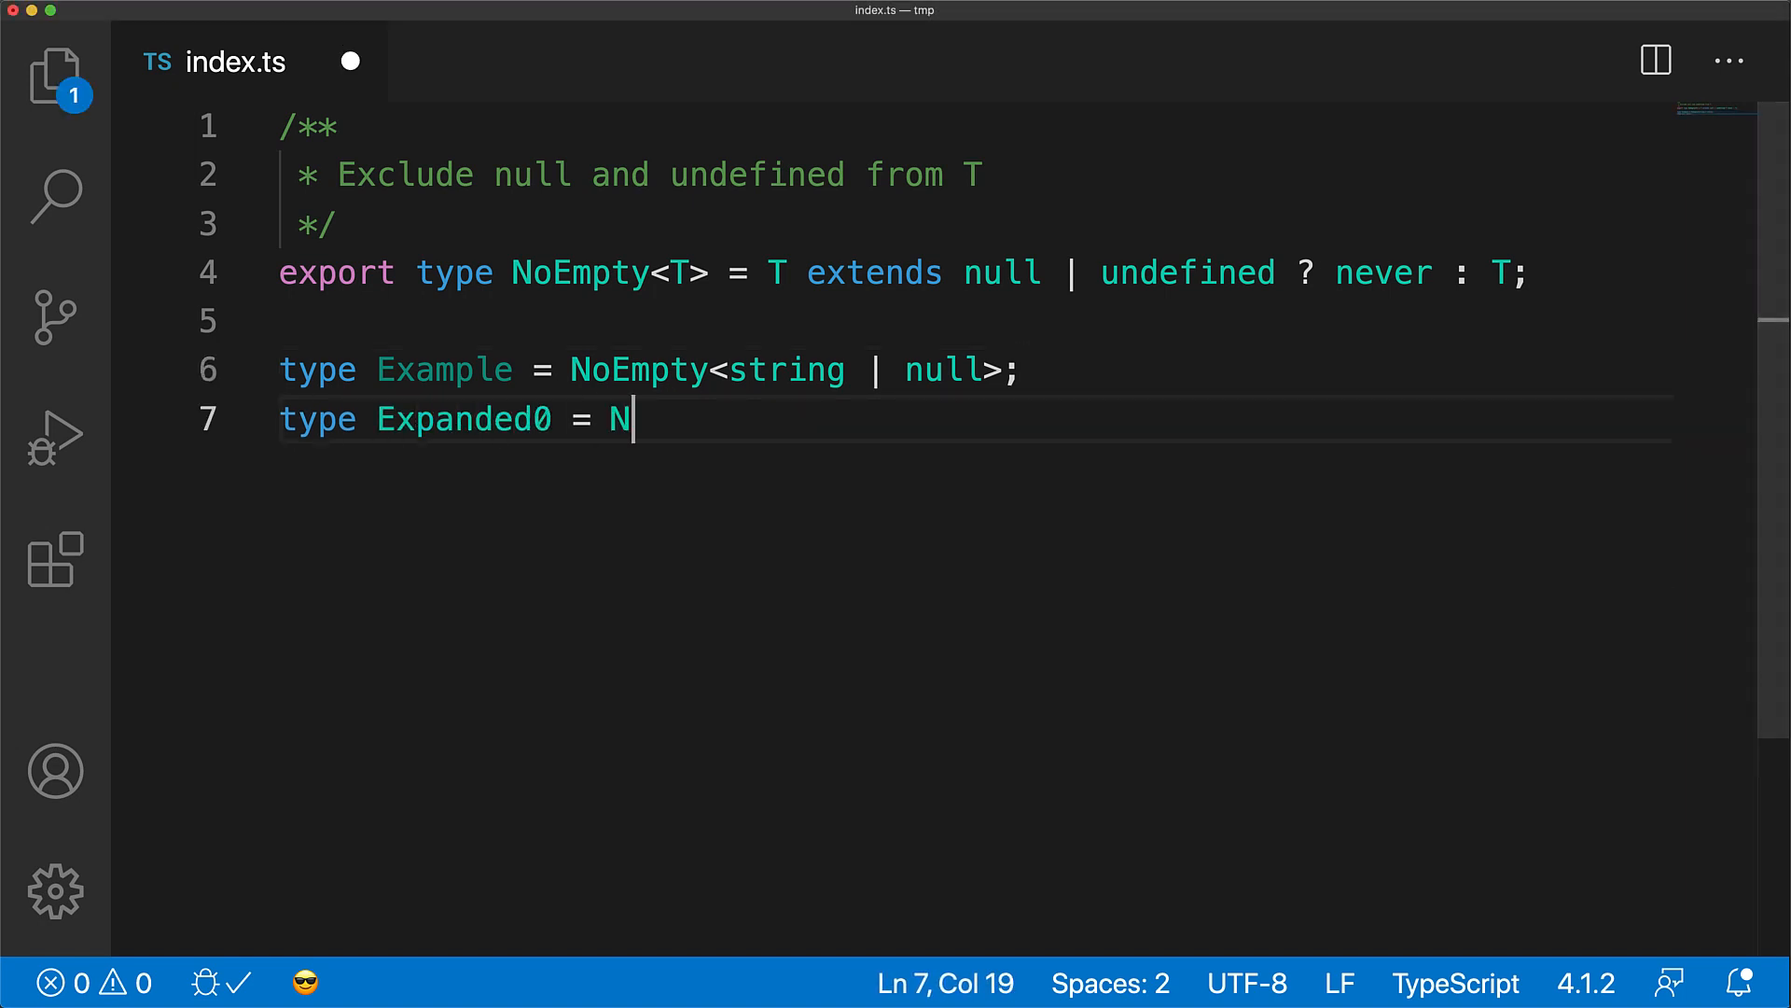
type("oEmpty<string> | NoEmpty<null>;")
type("(string exte")
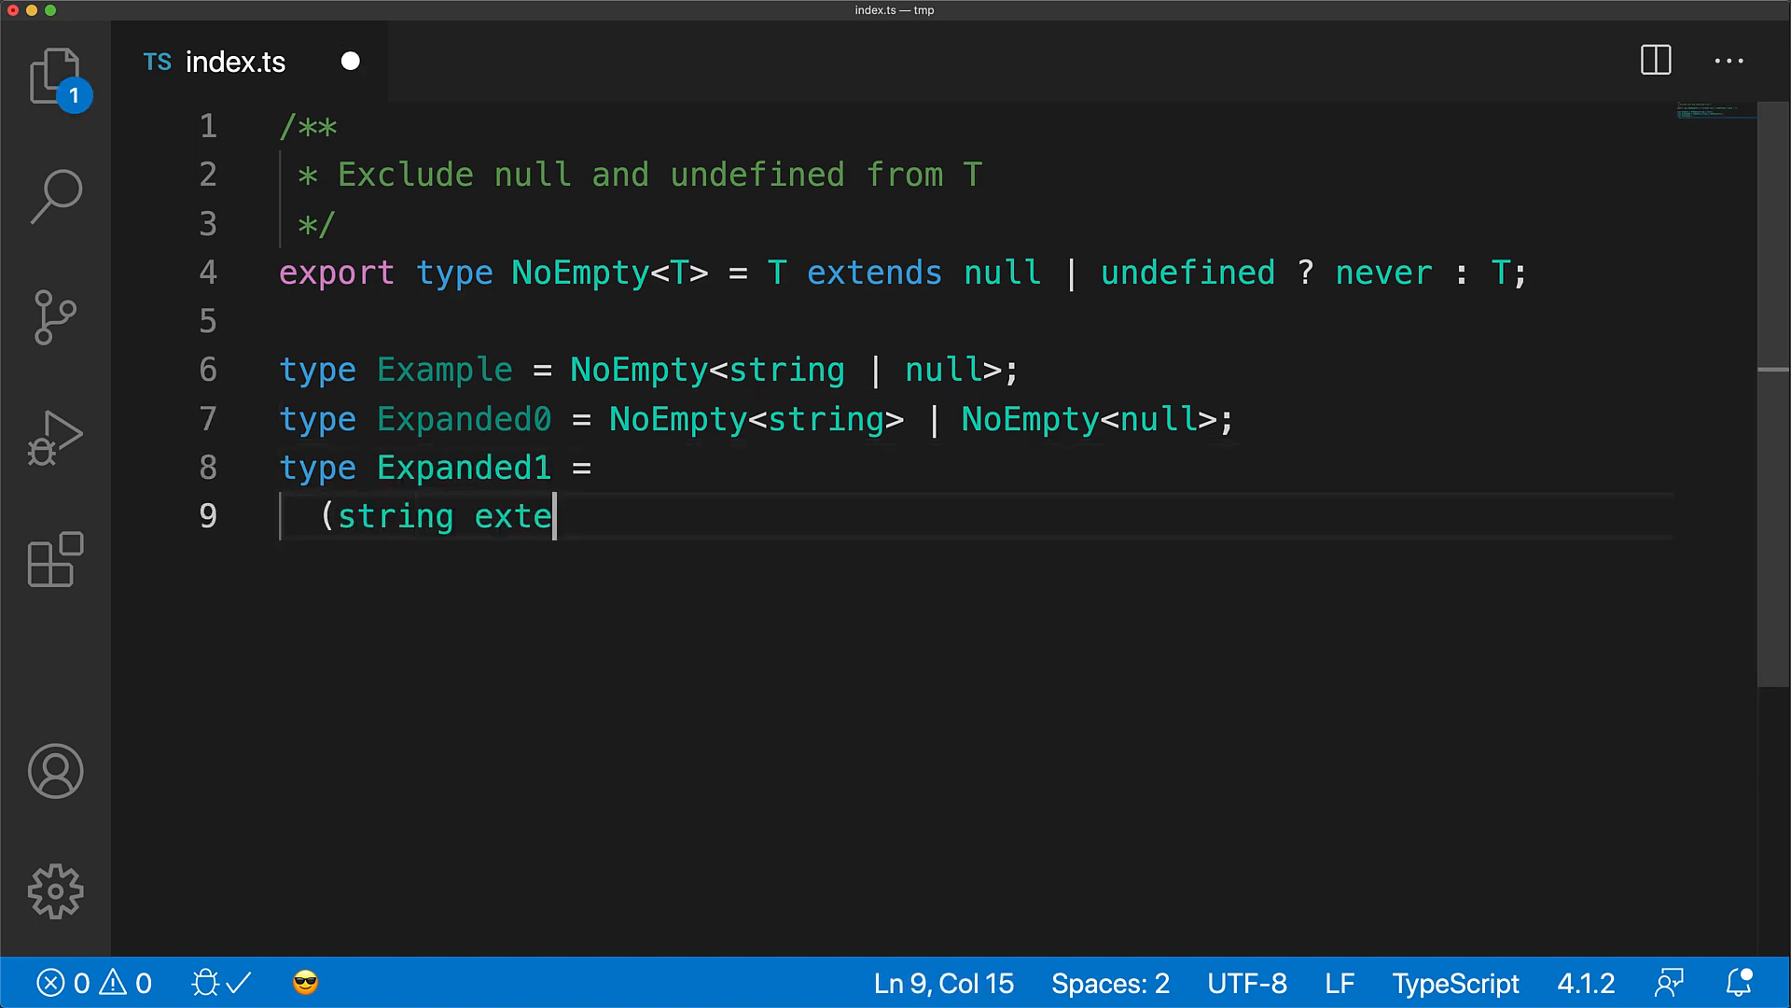
Write Expanded1 as (string extends null | undefined ? never : string) | (null extends ... : string).
type("nds null | undefined ? never : string)")
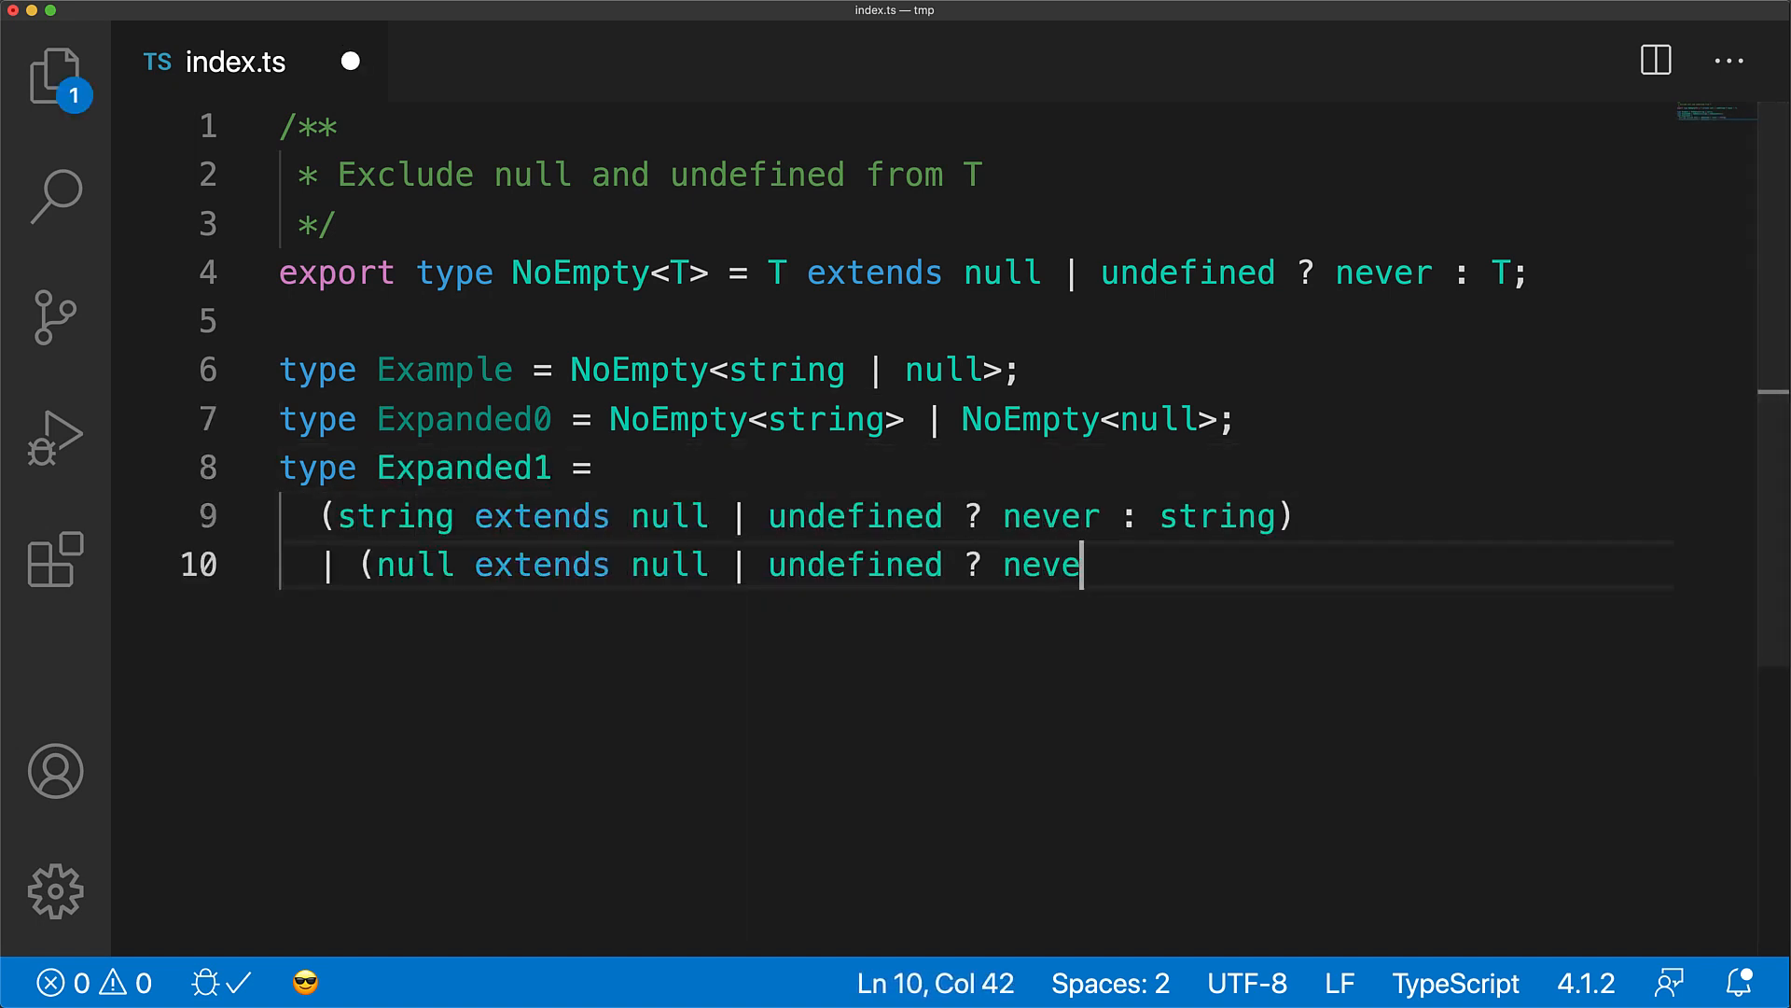
type("r : string);")
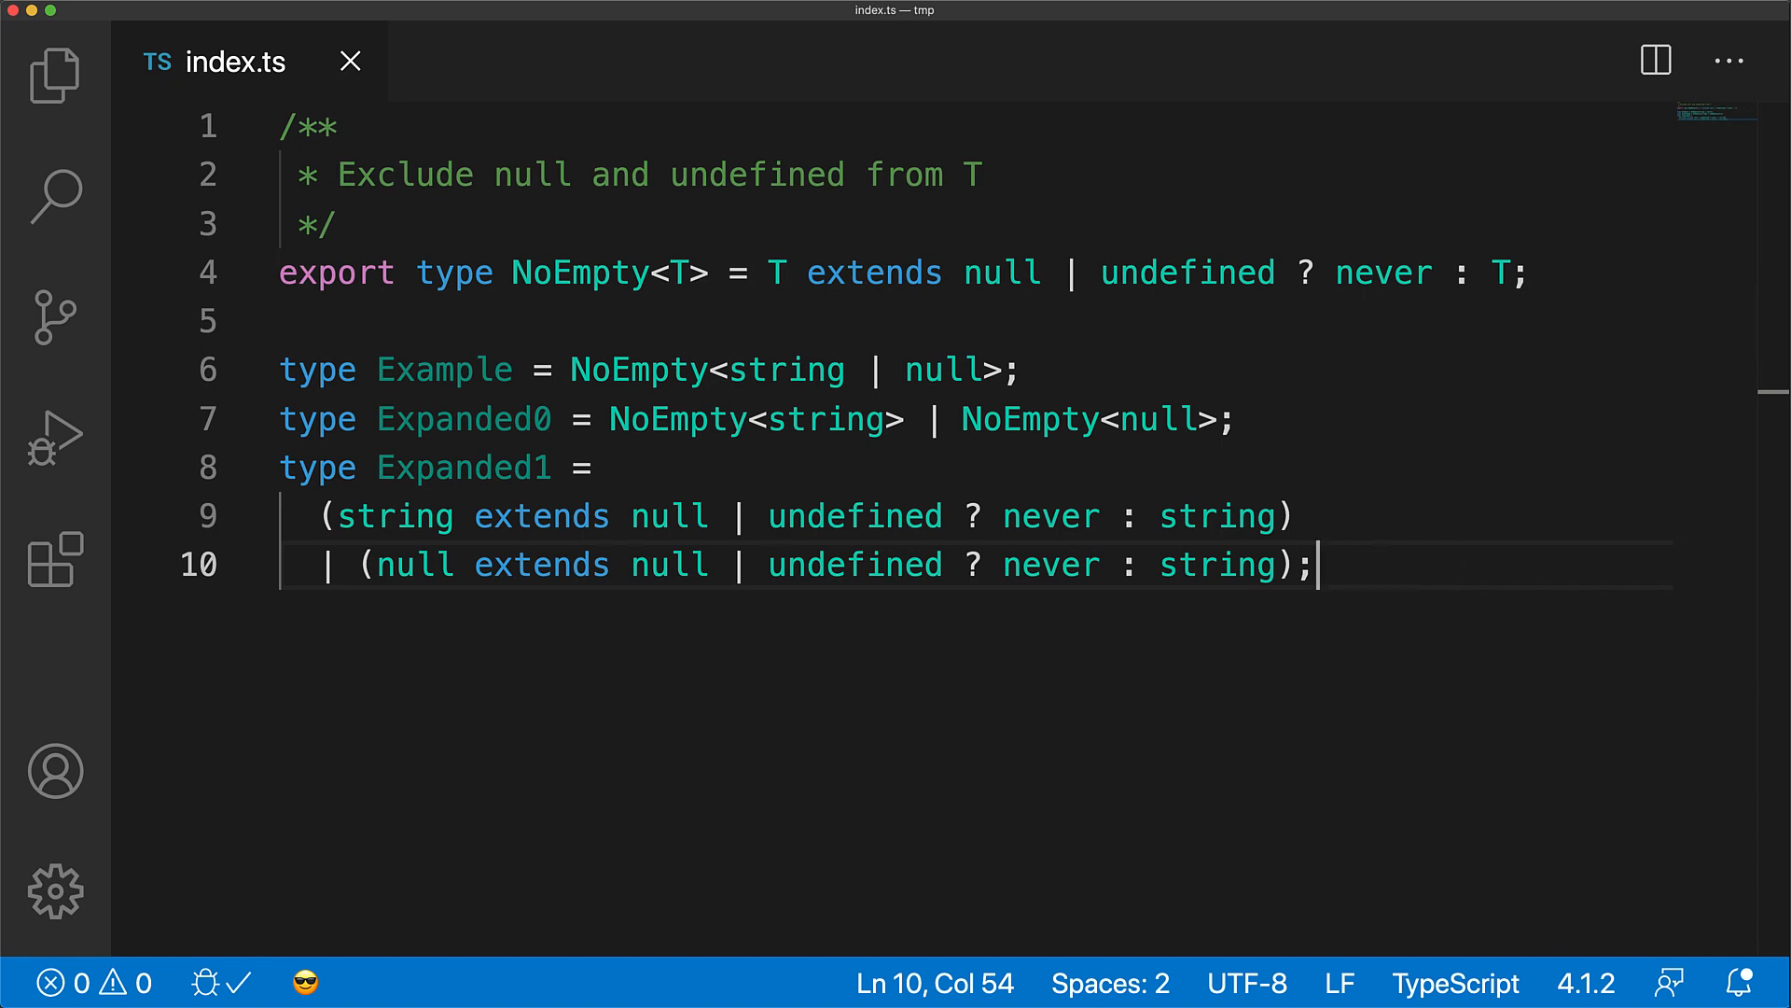
key("enter")
type("| never;")
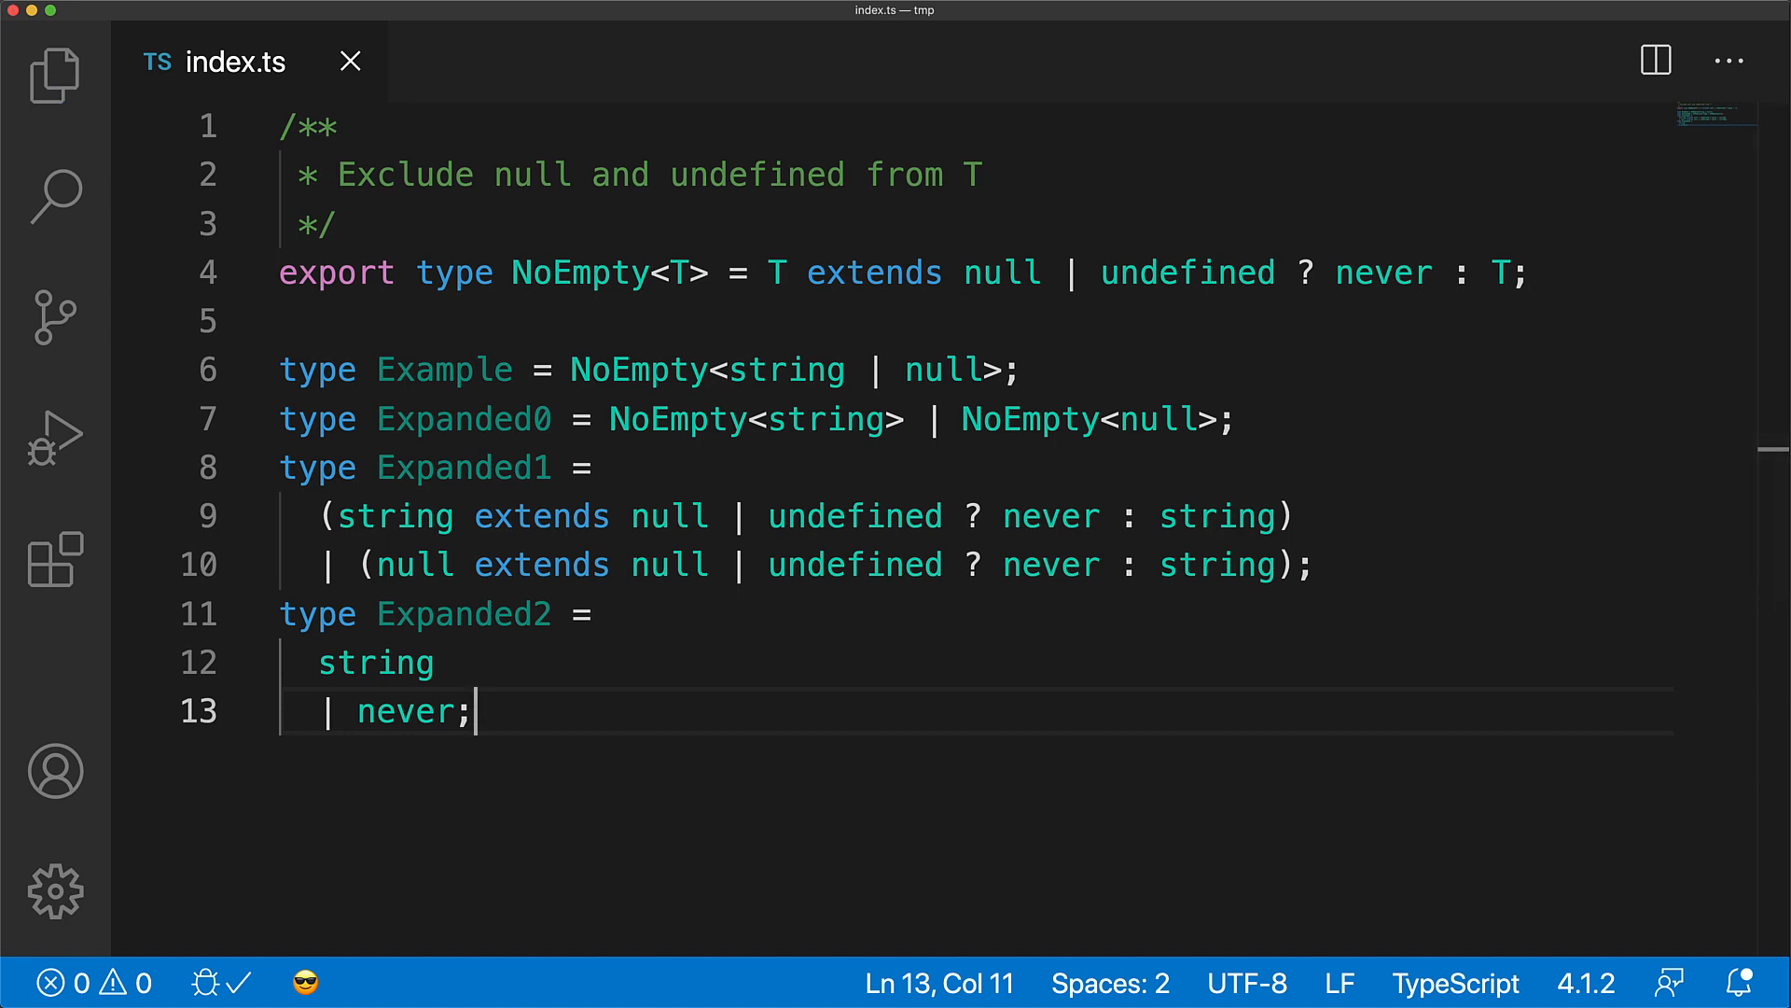
Add type Result = string; save index.ts, and select the Example type name.
type("type Result = string;")
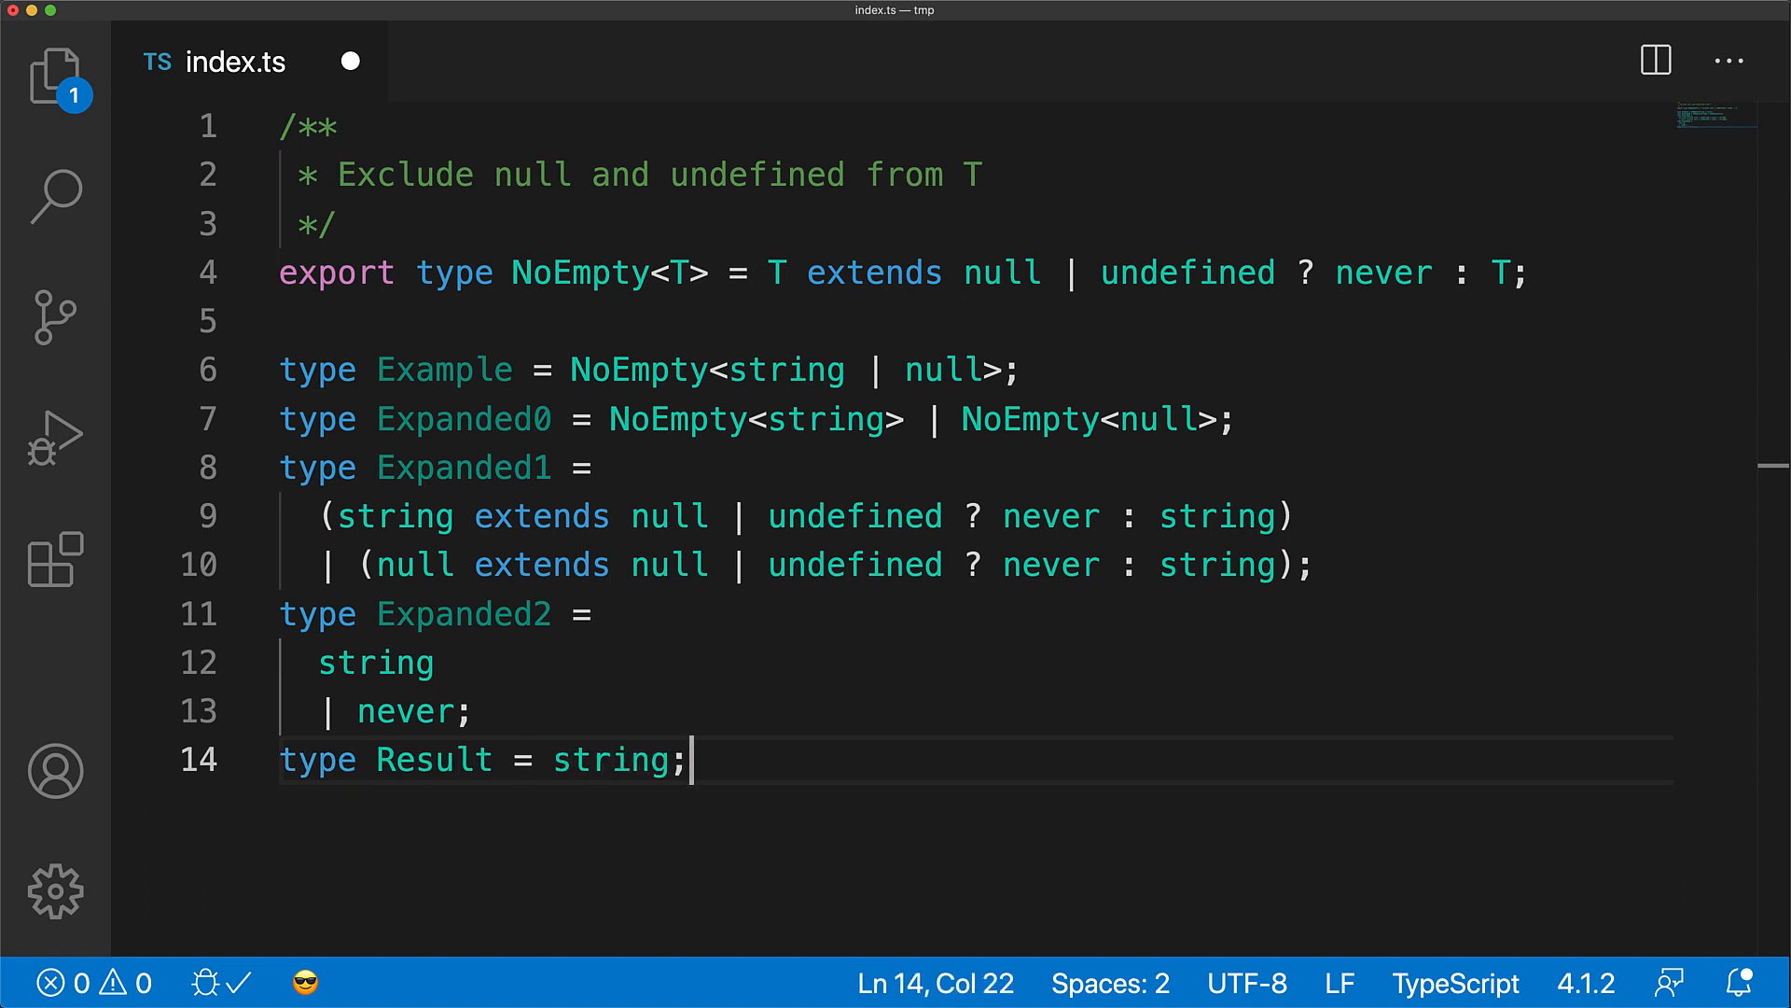
key("cmd+s")
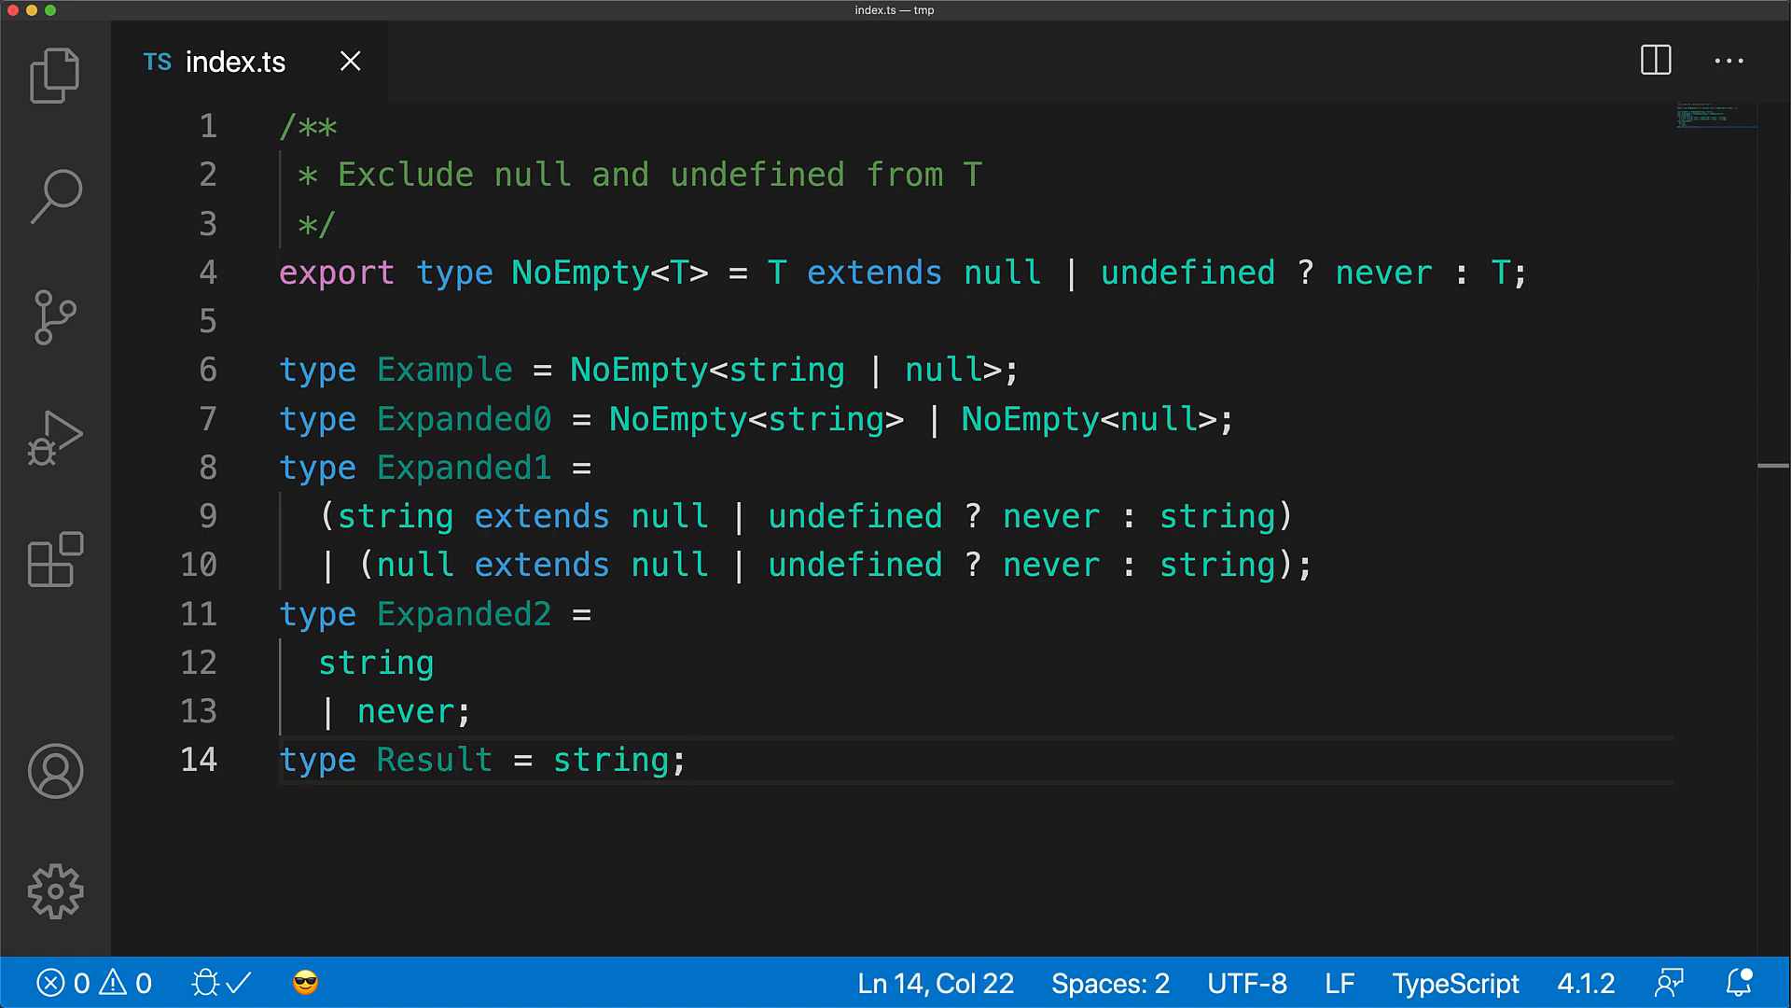
double_click(444, 370)
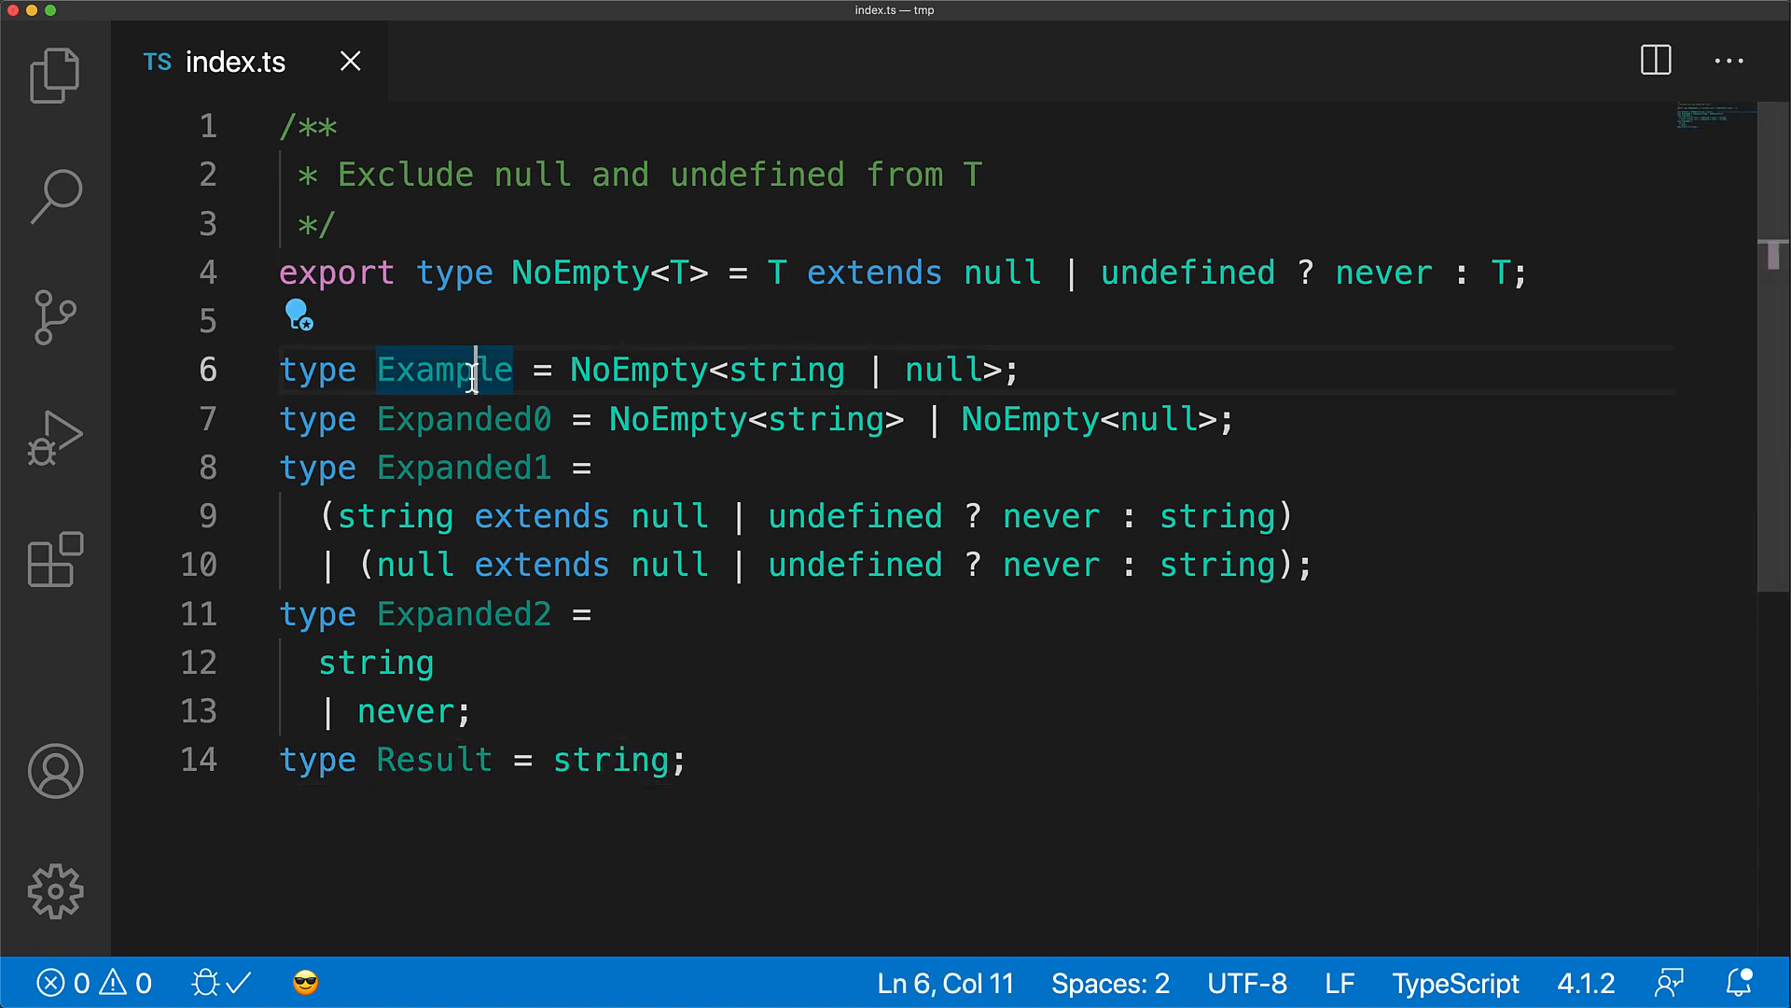